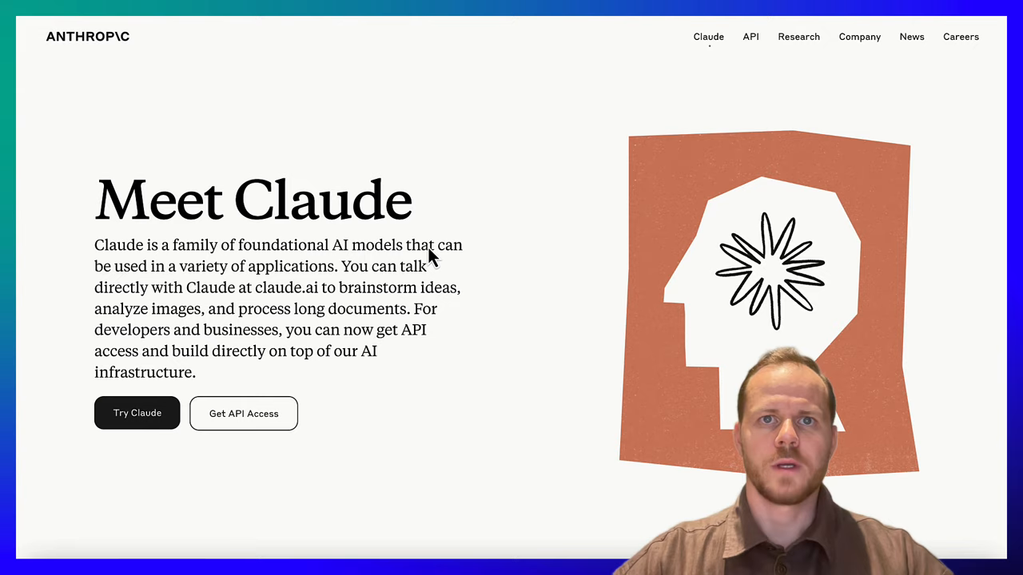
Scroll the Meet Claude page down past Claude's capabilities to the supported countries list
scroll(down, 3)
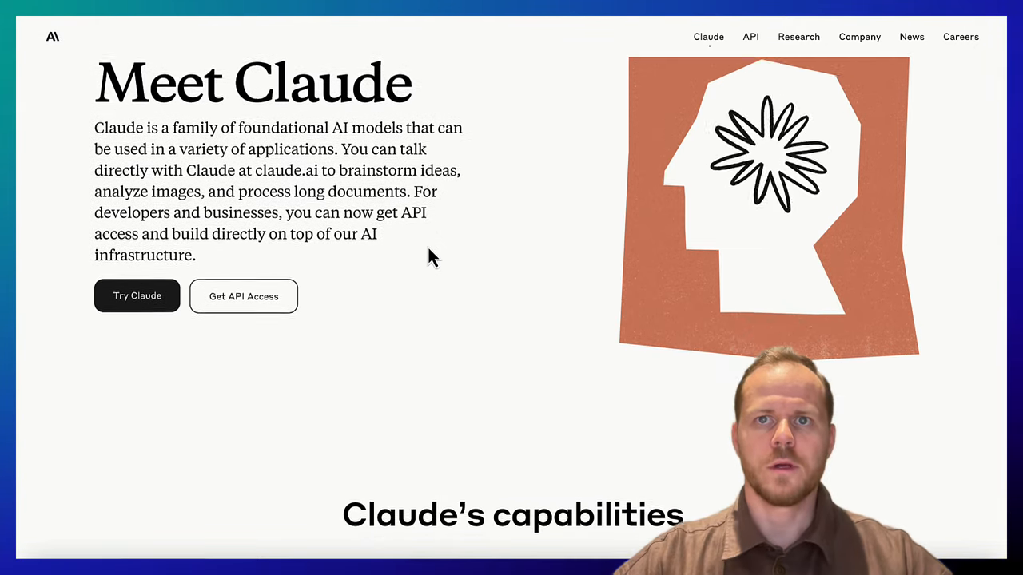
scroll(down, 3)
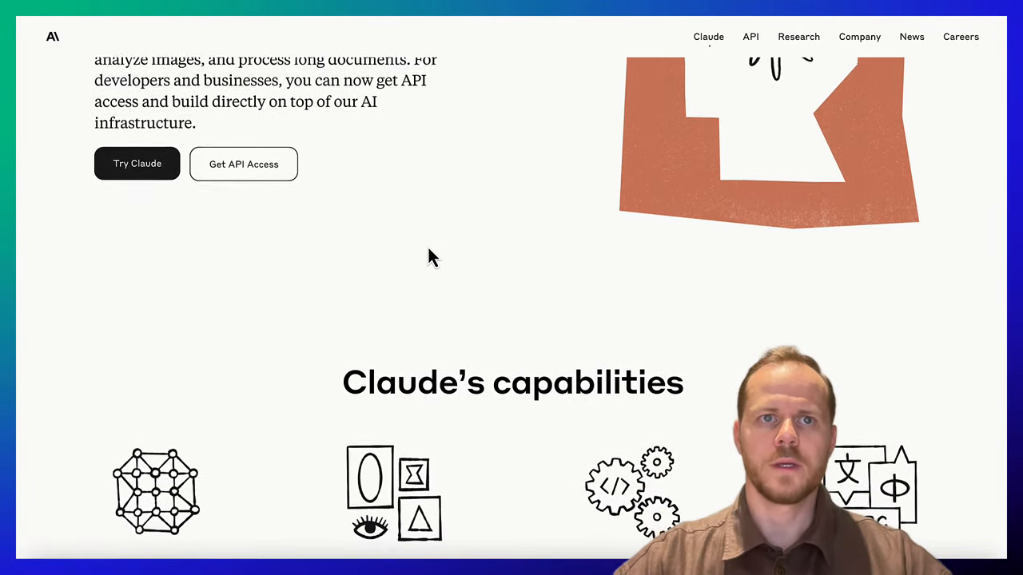
scroll(down, 3)
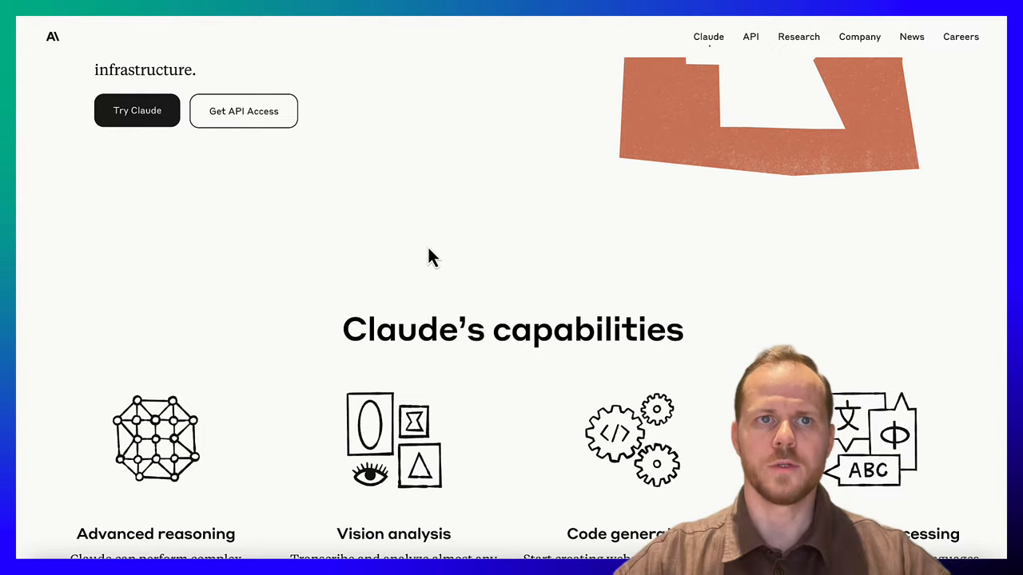
scroll(down, 3)
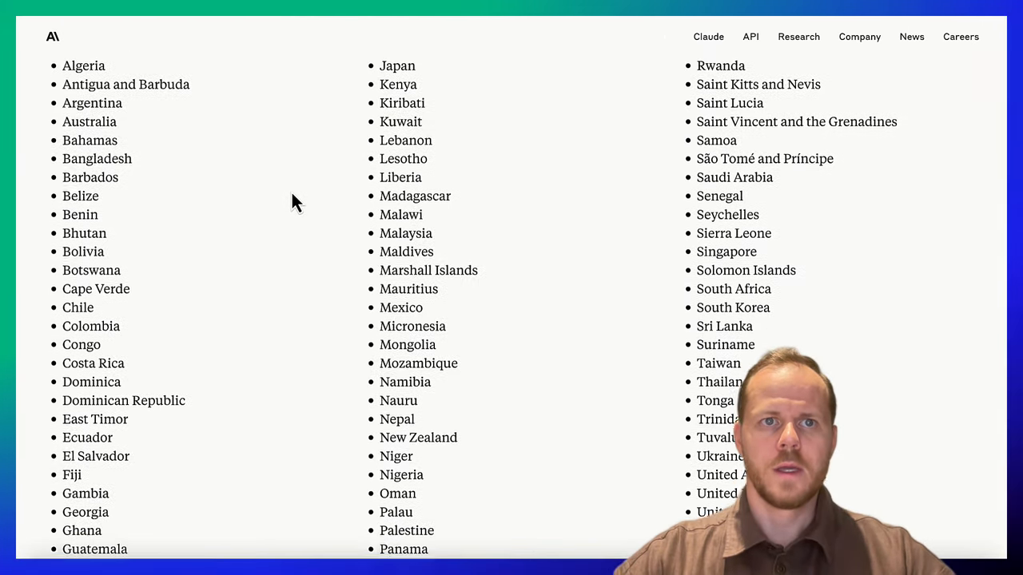
Scroll down to the Claude 3 Opus/Sonnet/Haiku vs GPT-4 and Gemini benchmark table
scroll(down, 3)
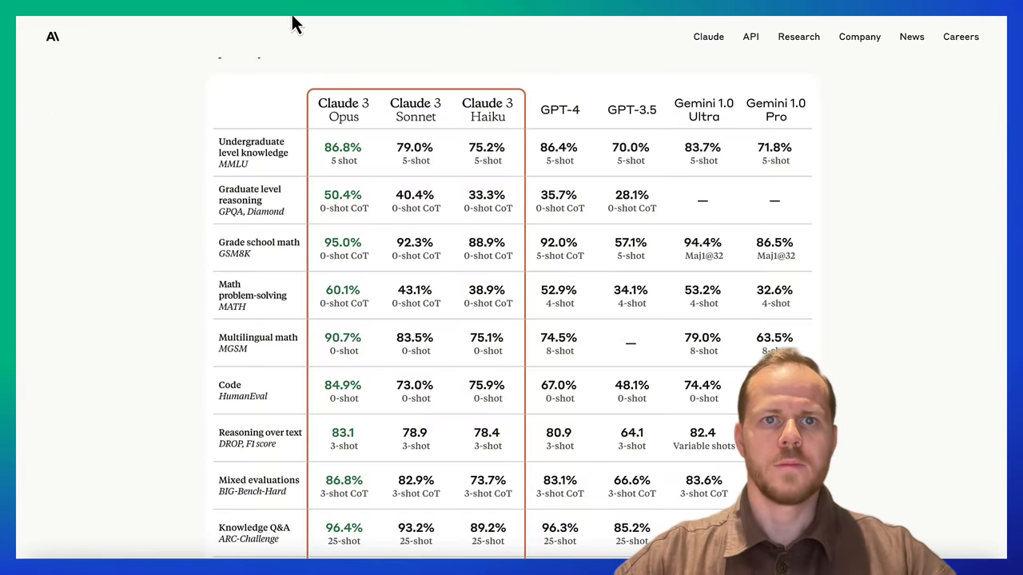
mouse_move(238, 94)
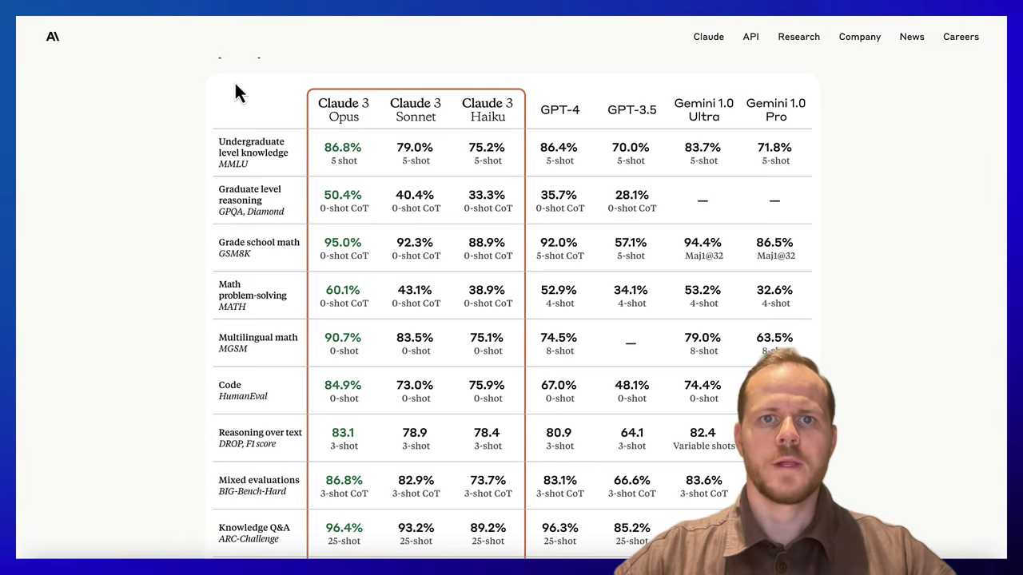
mouse_move(243, 93)
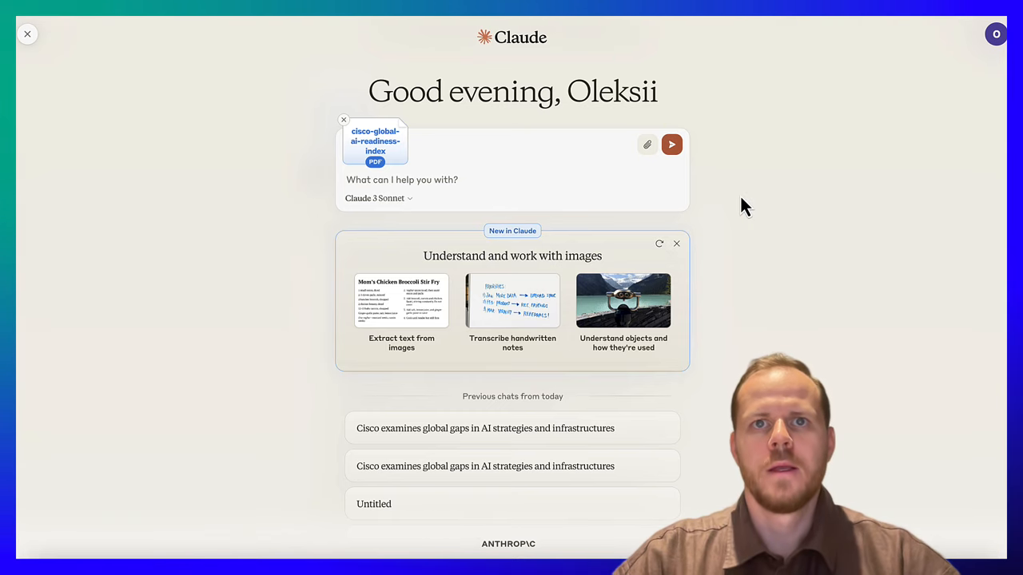
mouse_move(755, 221)
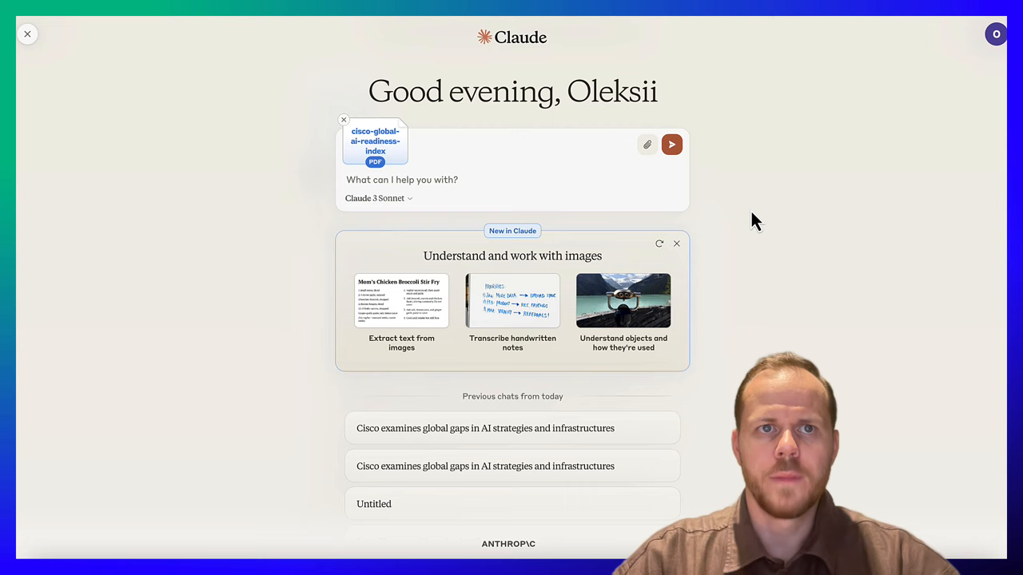
mouse_move(543, 26)
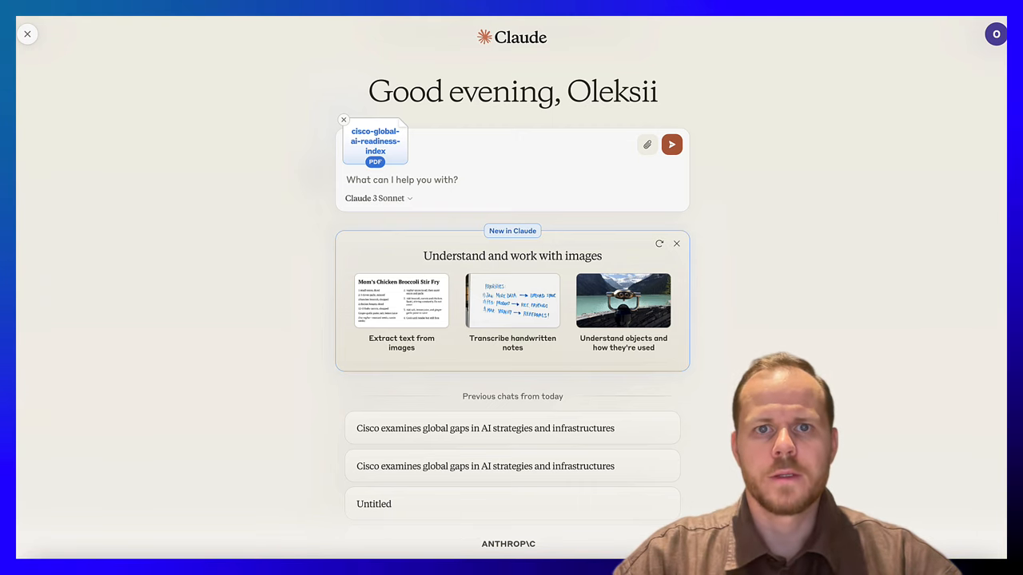
click(374, 141)
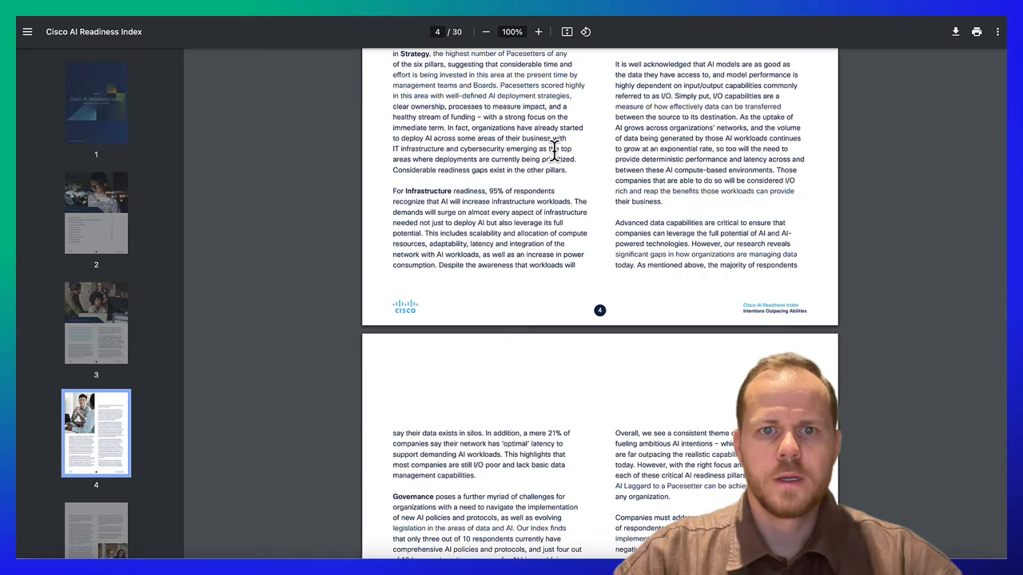
click(96, 102)
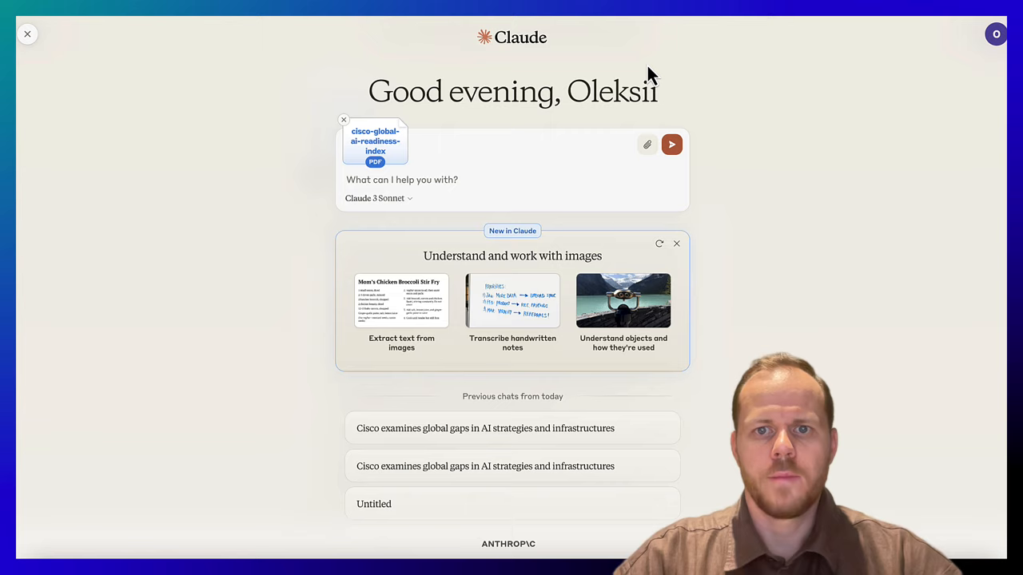
mouse_move(711, 152)
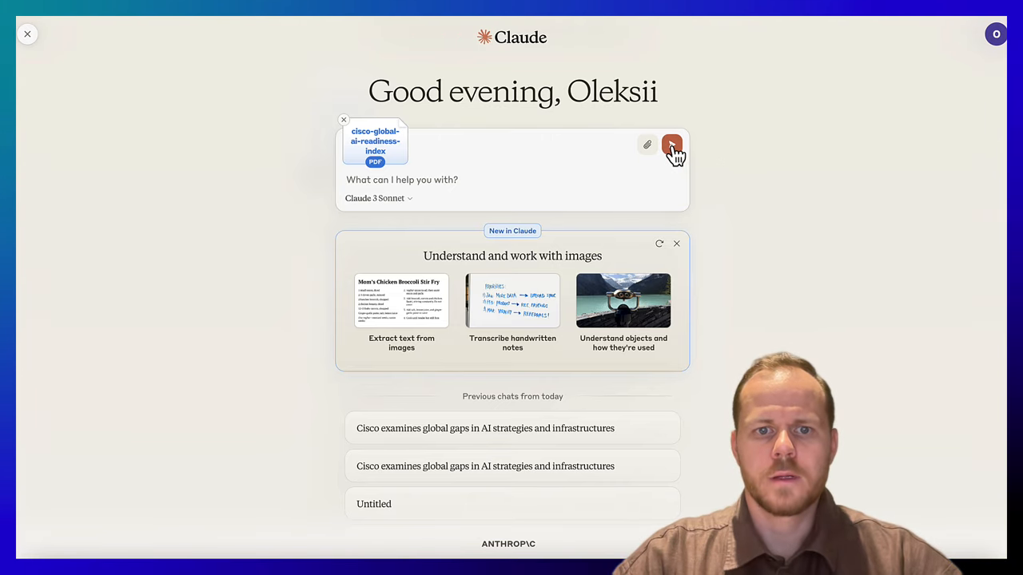
Send the Cisco AI Readiness PDF, ask how to attract talent to an AI-focused organization, then start a new chat
click(672, 144)
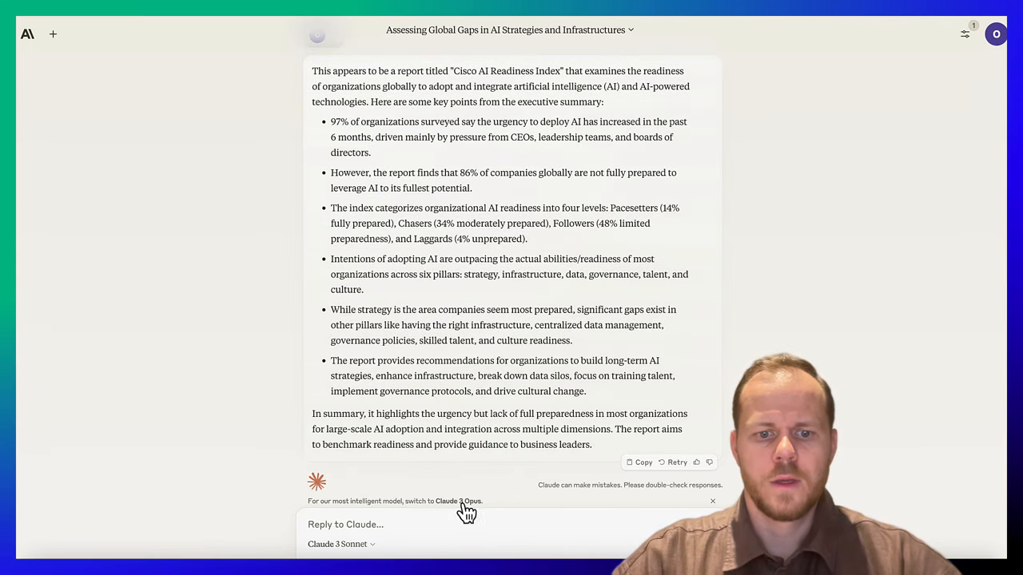
text(What strategy should I apply to attract more talent to my AI-focused organization?)
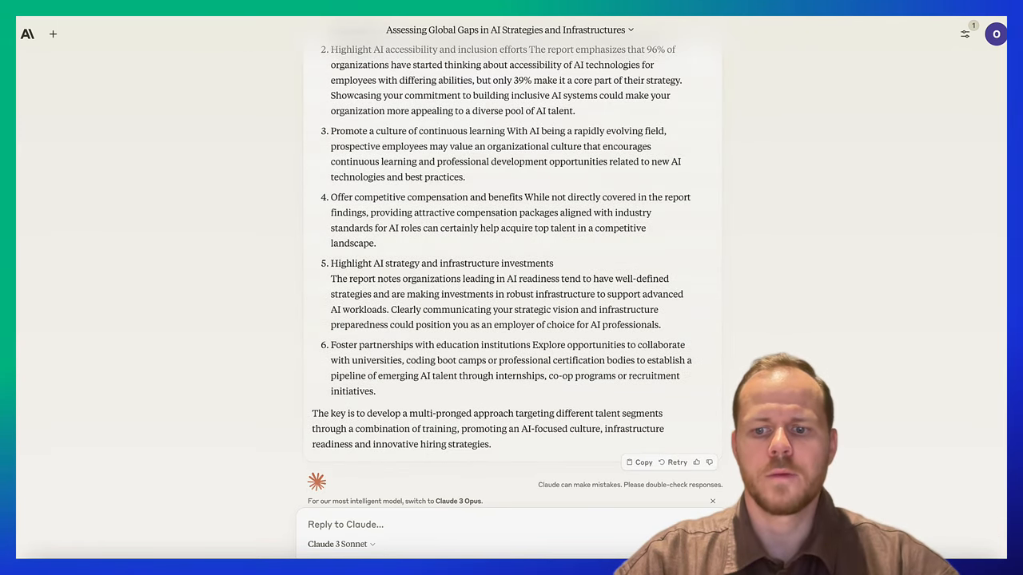
click(52, 34)
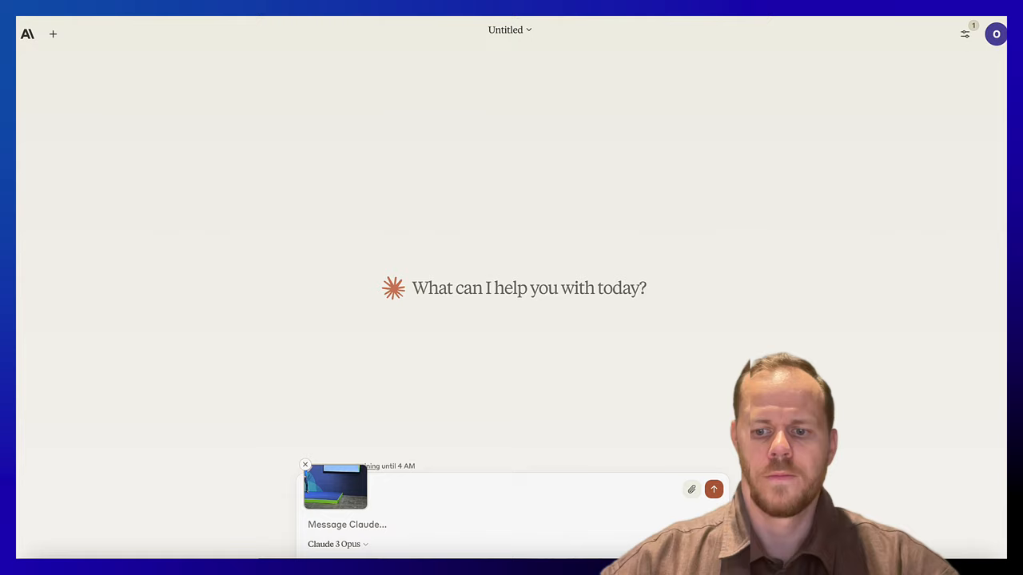
mouse_move(691, 489)
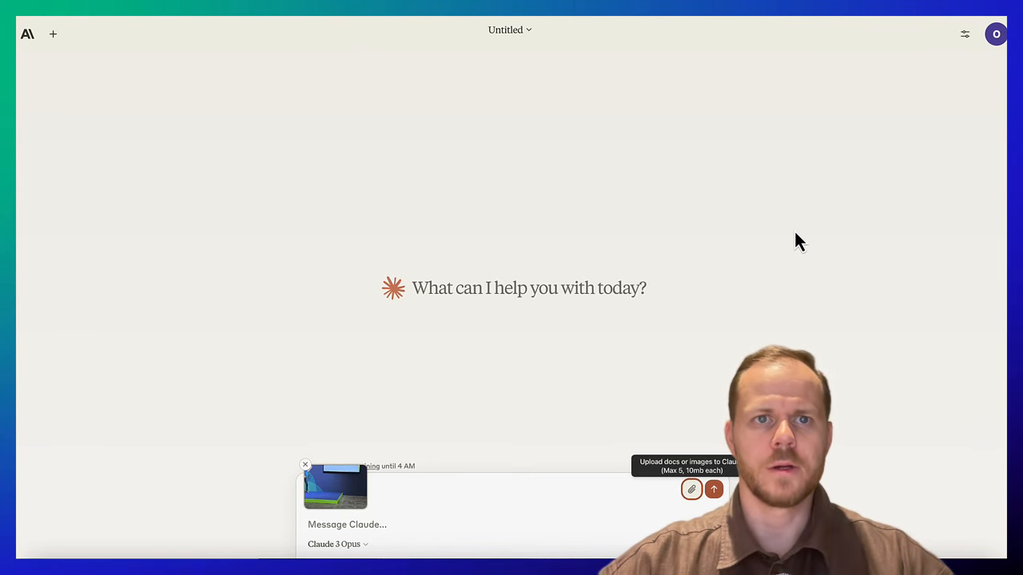
mouse_move(431, 346)
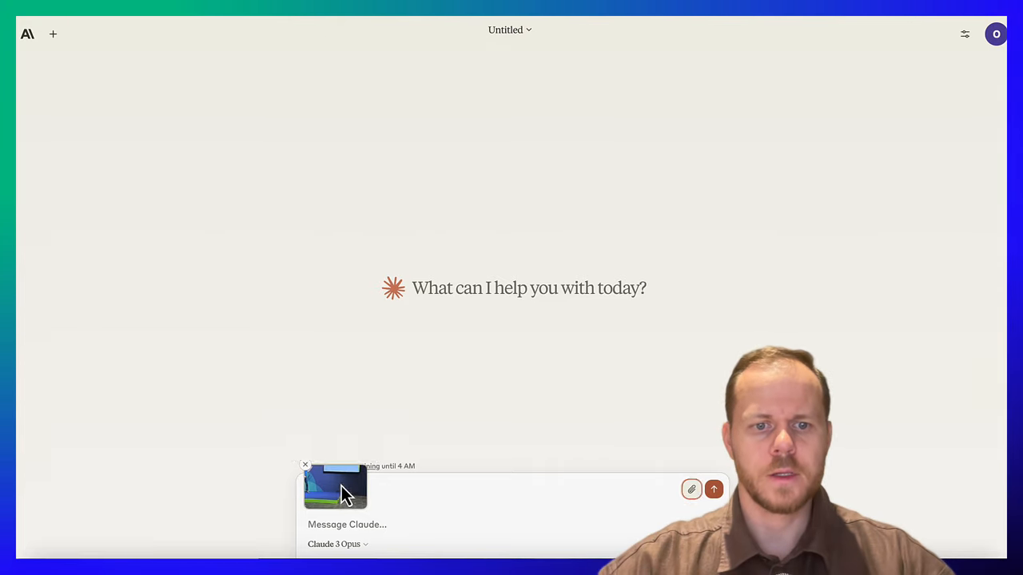
Check the attached event photo, then ask Claude to describe the slide and display the GitHub link
click(335, 488)
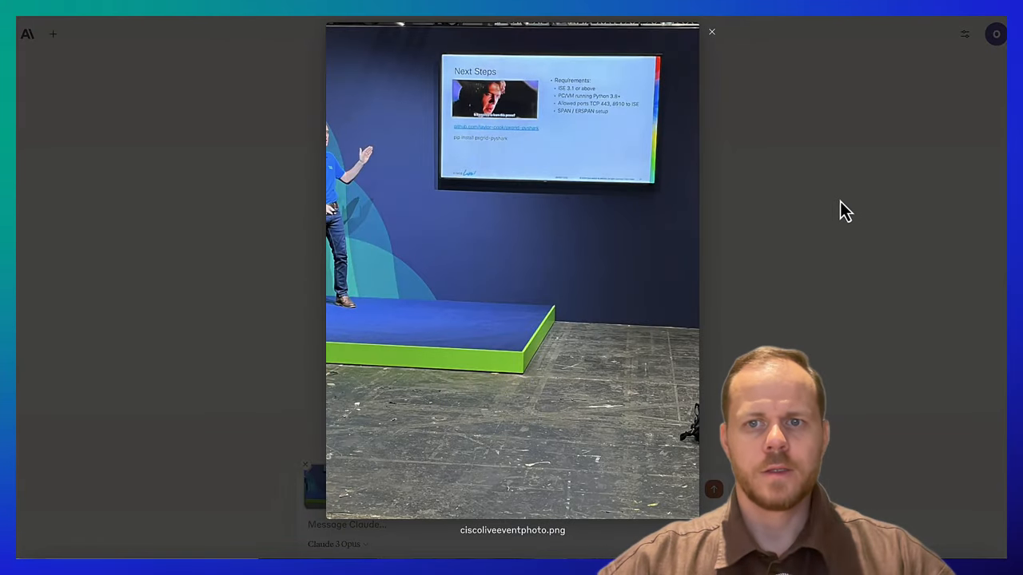
click(711, 31)
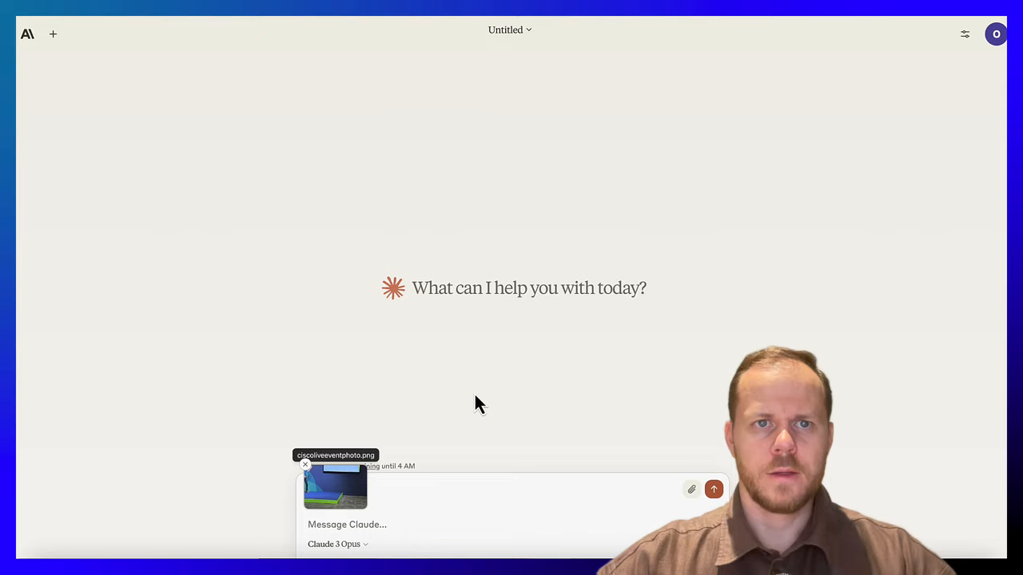
click(359, 525)
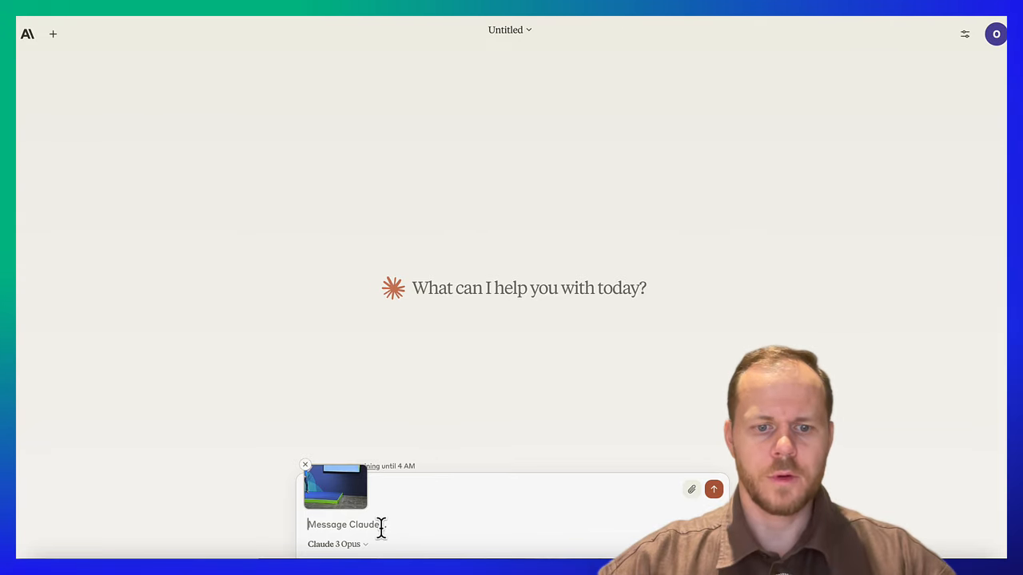
text(Please describe what is in the slide and display the github link)
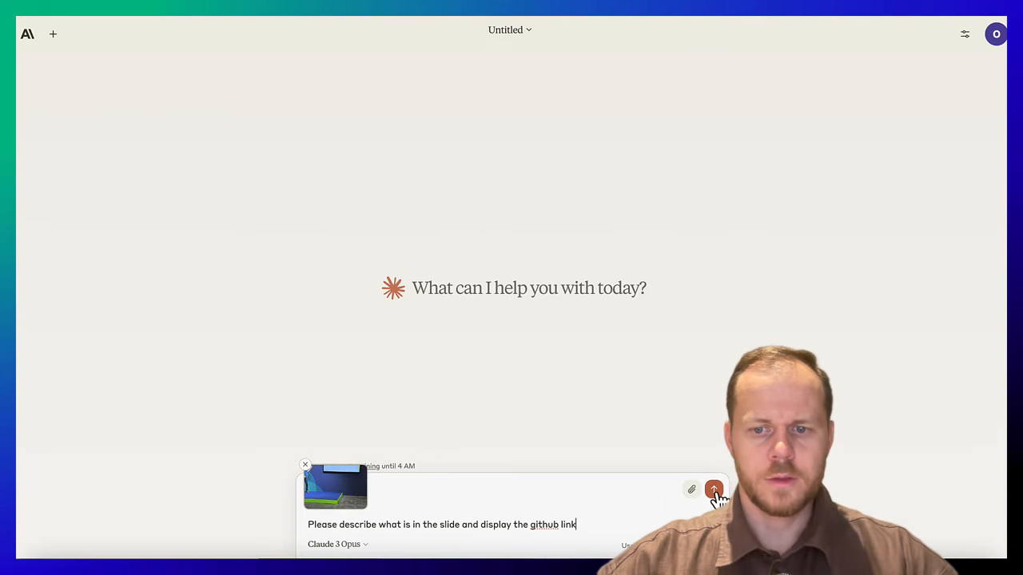
click(713, 489)
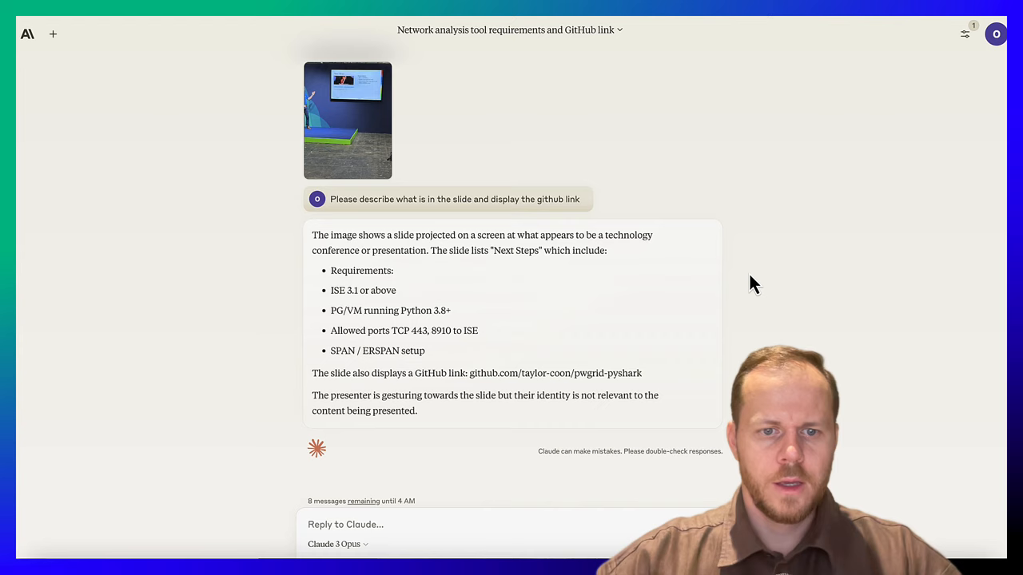
mouse_move(469, 374)
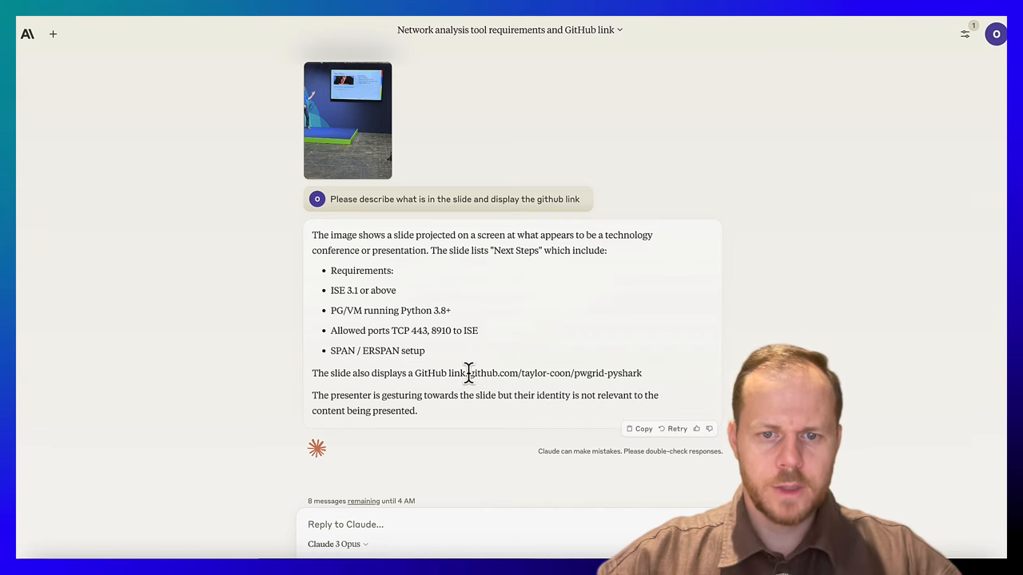
Select the GitHub link text in Claude's slide description
drag(469, 374, 642, 374)
text(t)
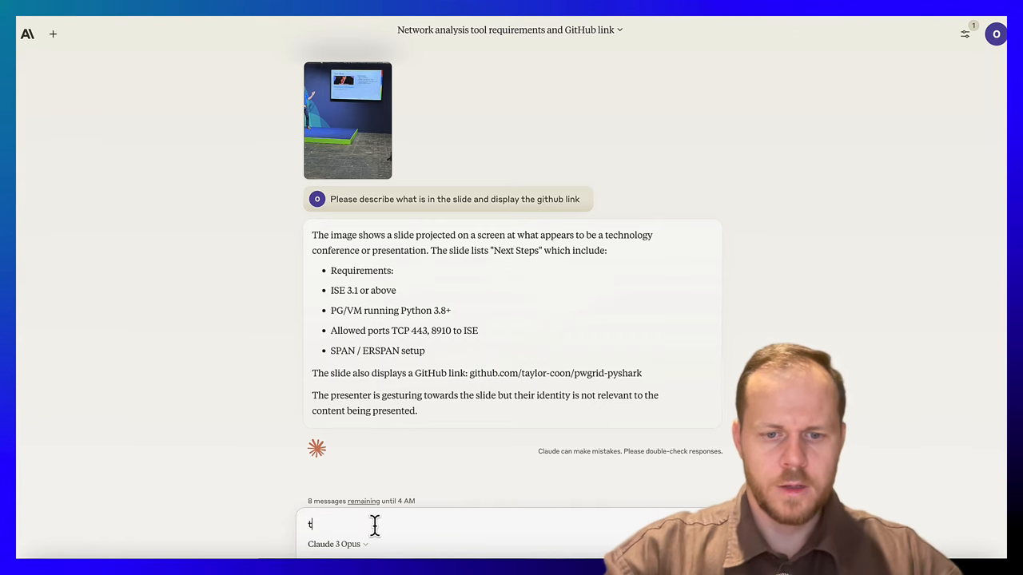
Reply correcting the link to pxgrid and highlight Claude's corrected pxgrid-pyshark GitHub link sentence
text(he project name is)
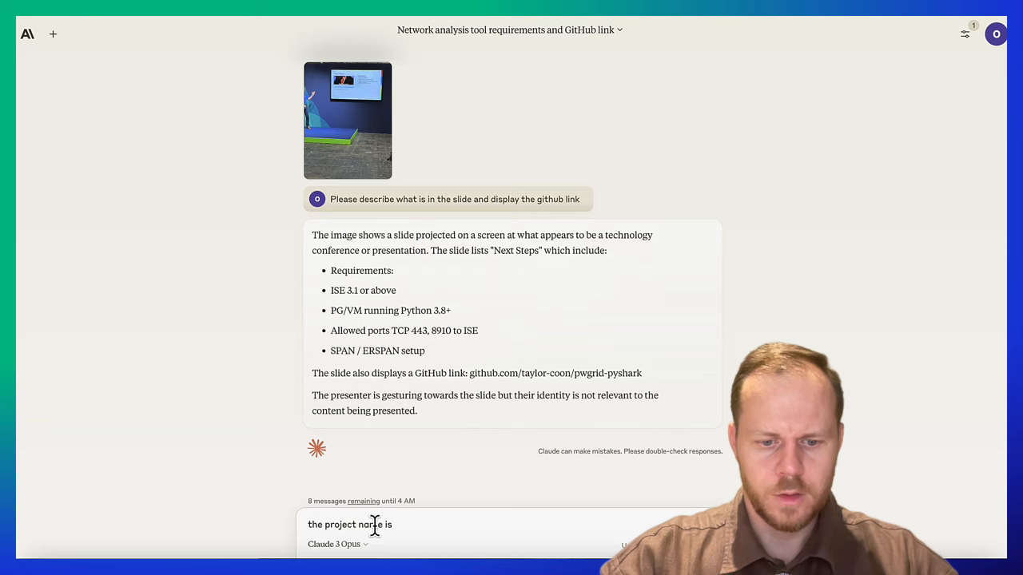
text(pxgrid)
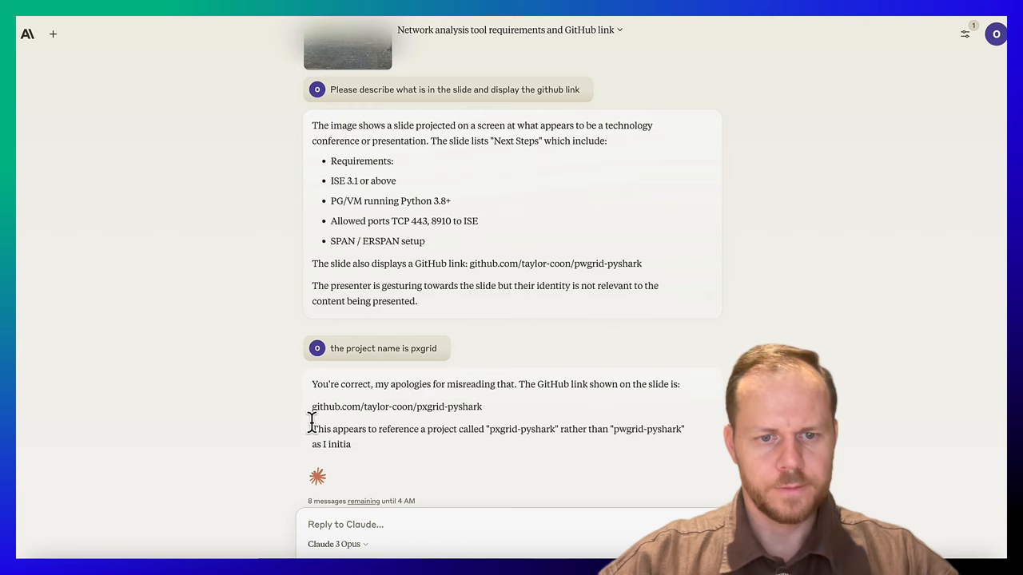
drag(312, 384, 482, 407)
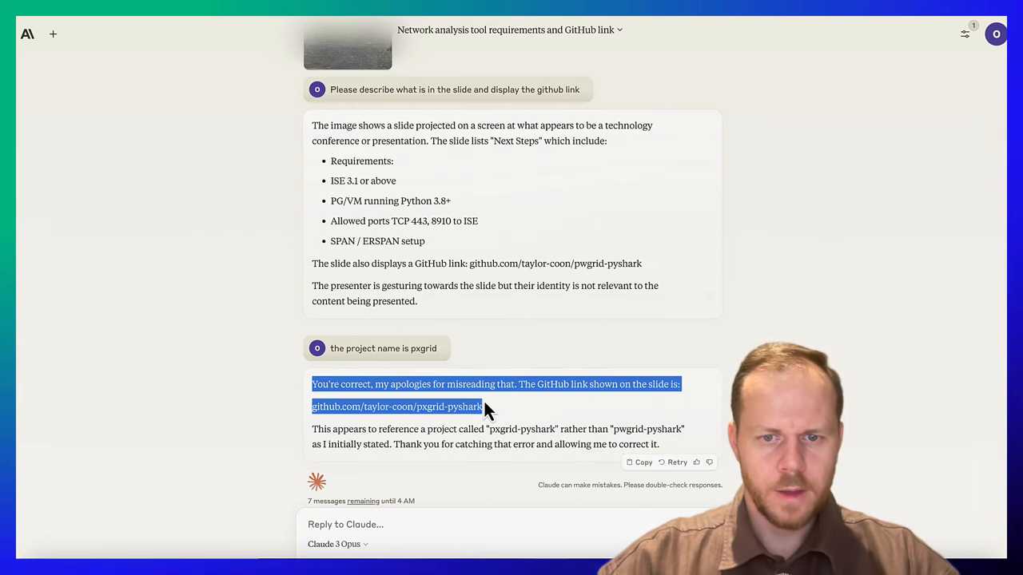
click(496, 395)
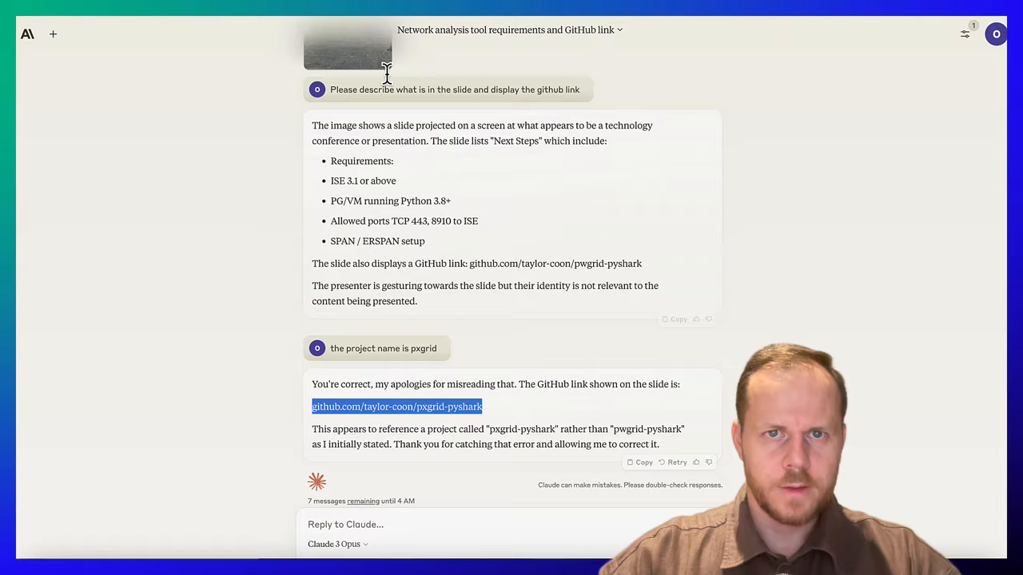
click(397, 408)
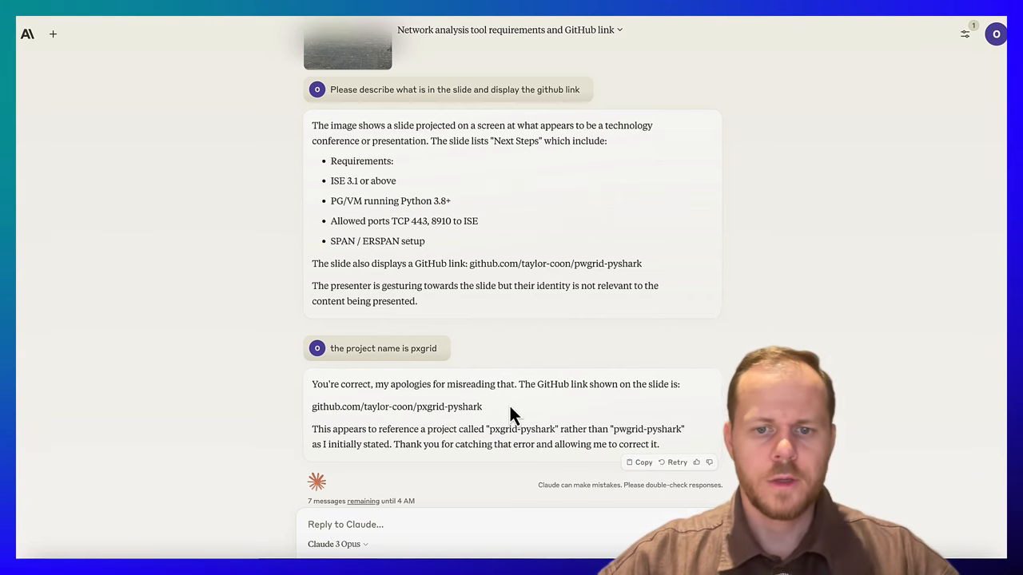
mouse_move(488, 254)
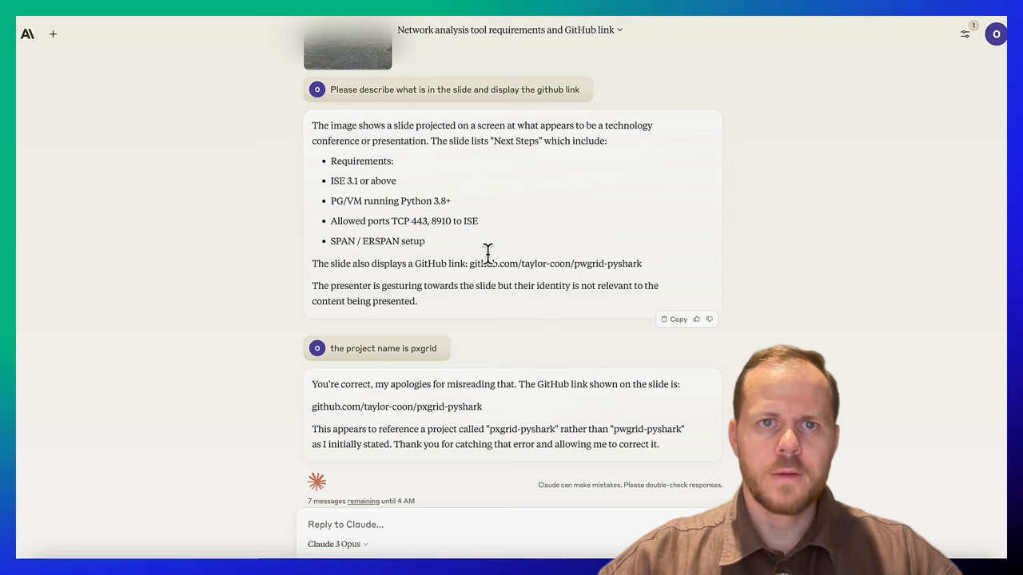
Reopen the uploaded conference photo at full size to check the slide
scroll(down, 3)
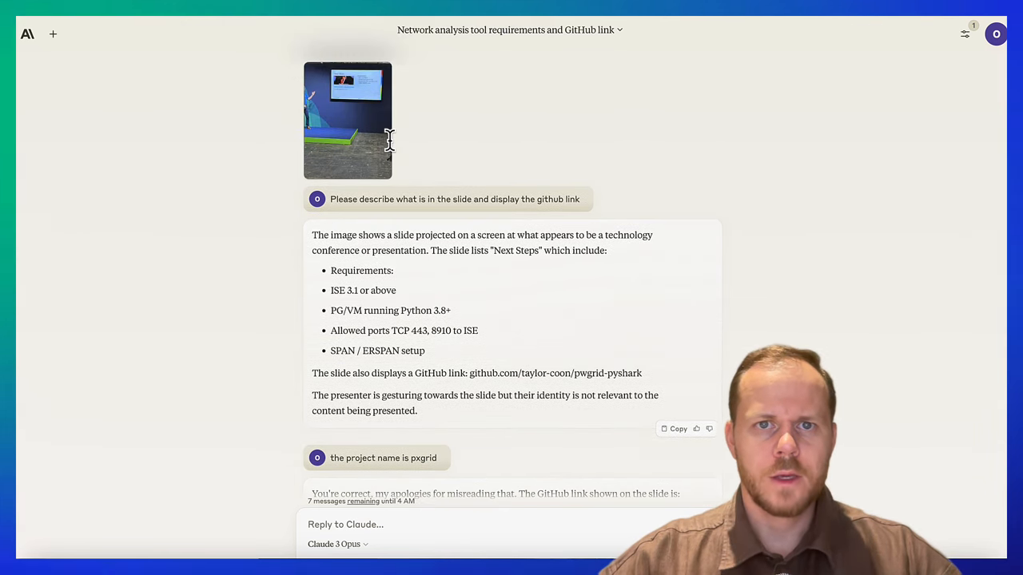
click(348, 120)
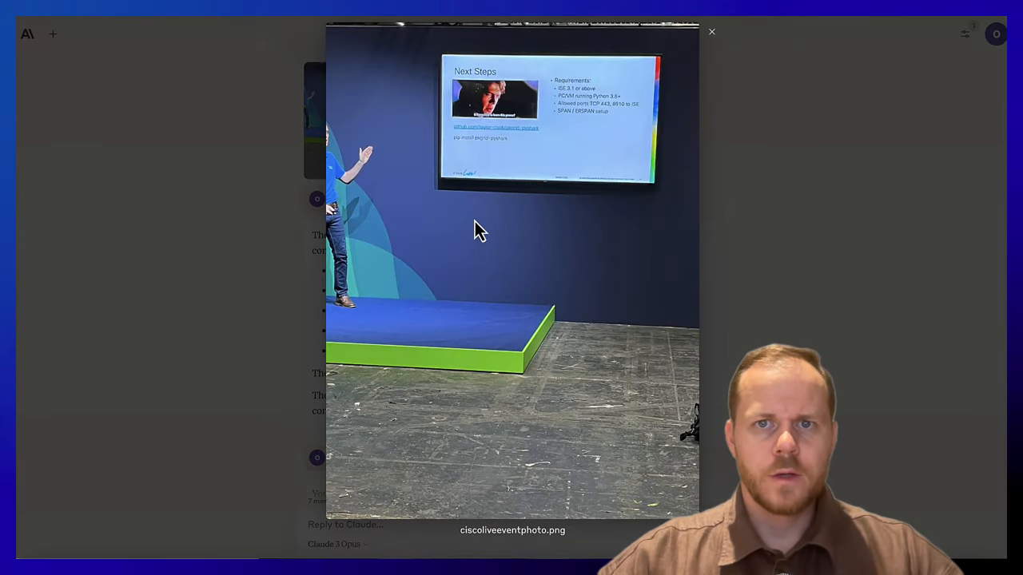
mouse_move(528, 201)
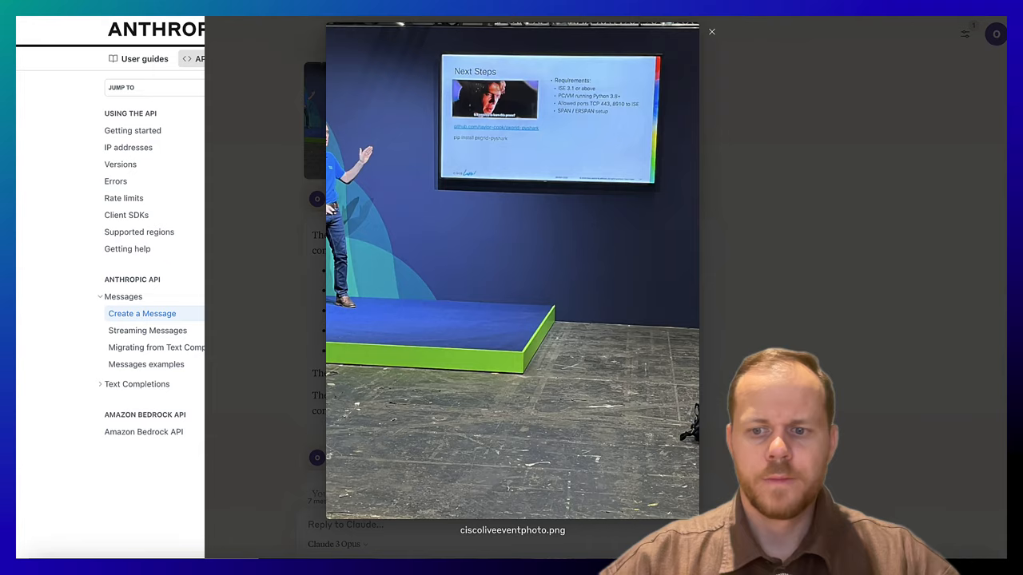
View the Create a Message API reference, then the Models overview table with Haiku's $0.25/$1.25 cost
click(712, 32)
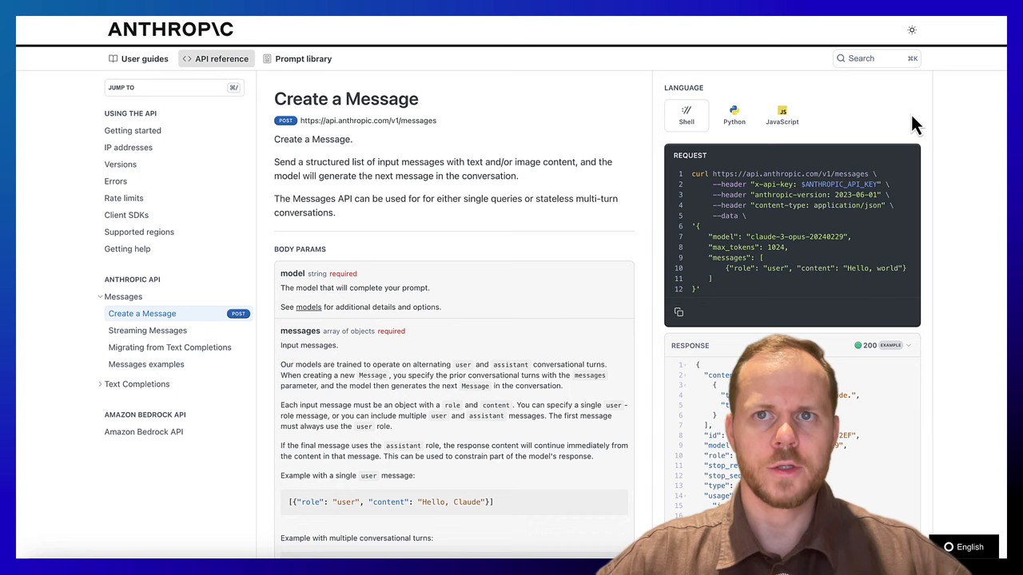
mouse_move(431, 224)
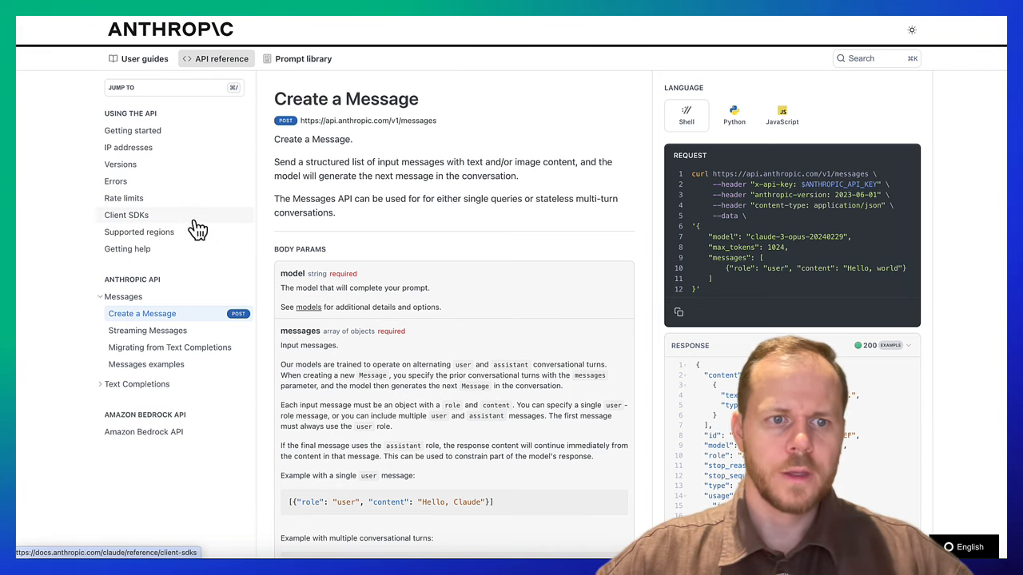
click(115, 182)
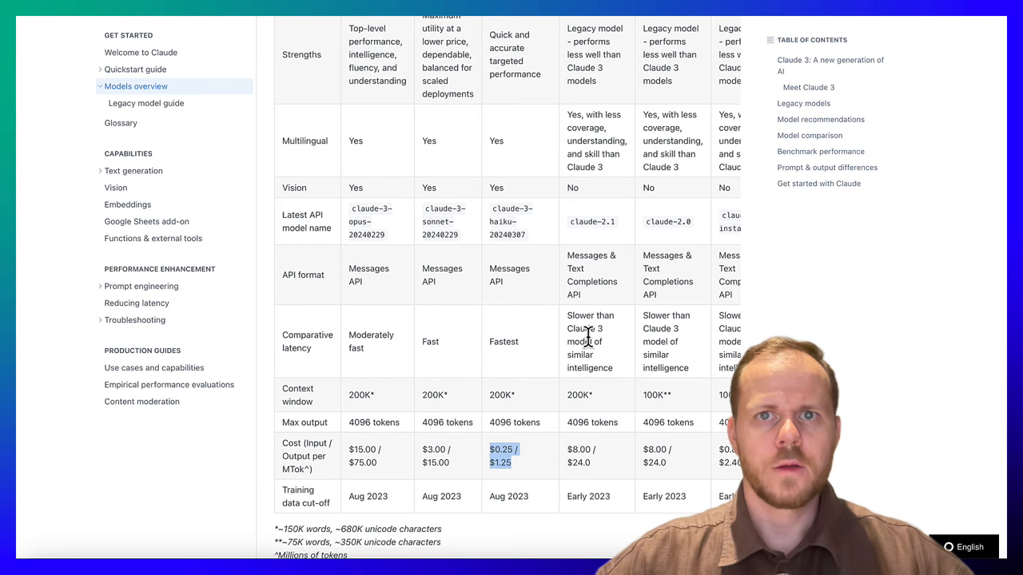
mouse_move(528, 412)
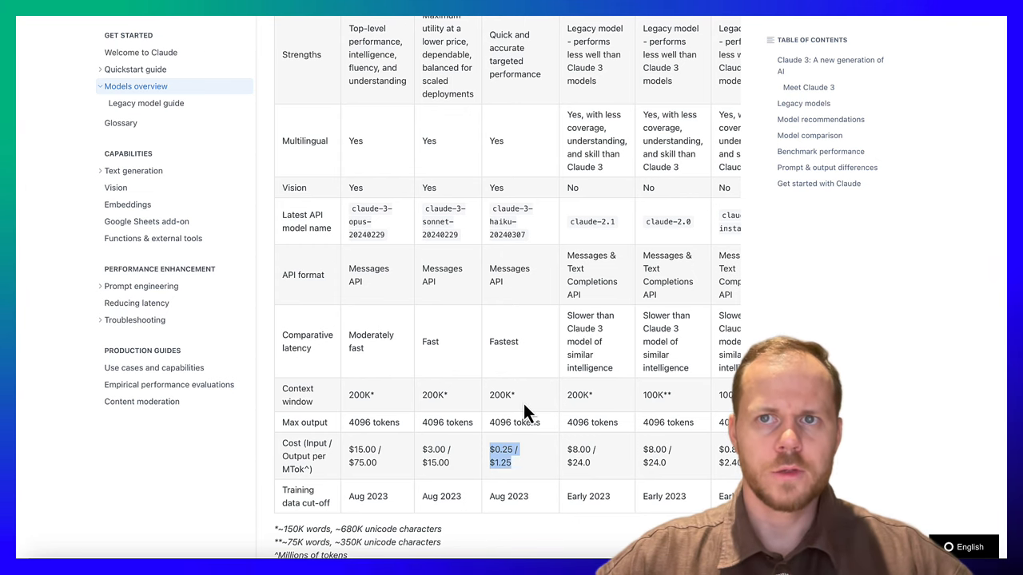
mouse_move(502, 422)
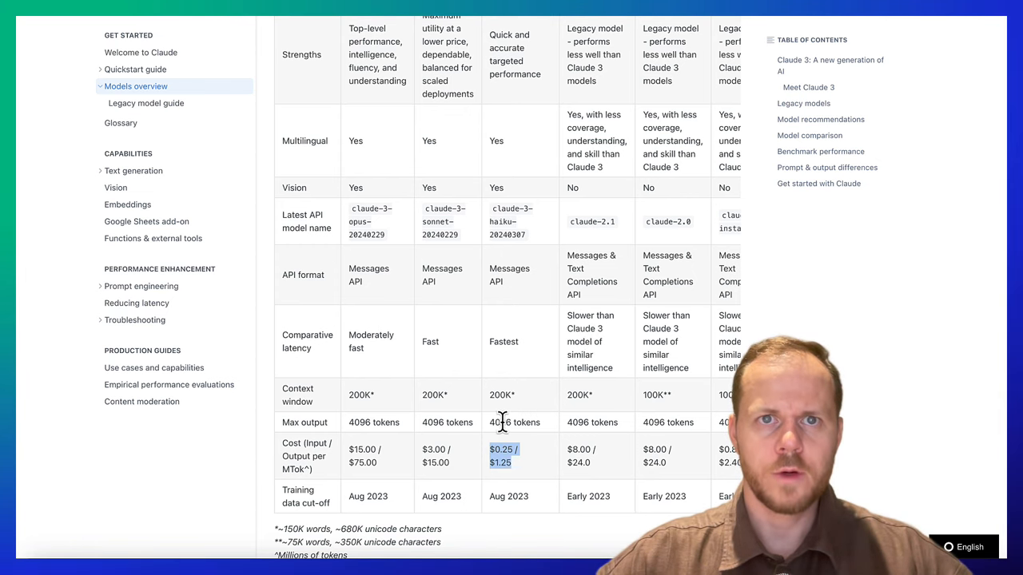
mouse_move(502, 431)
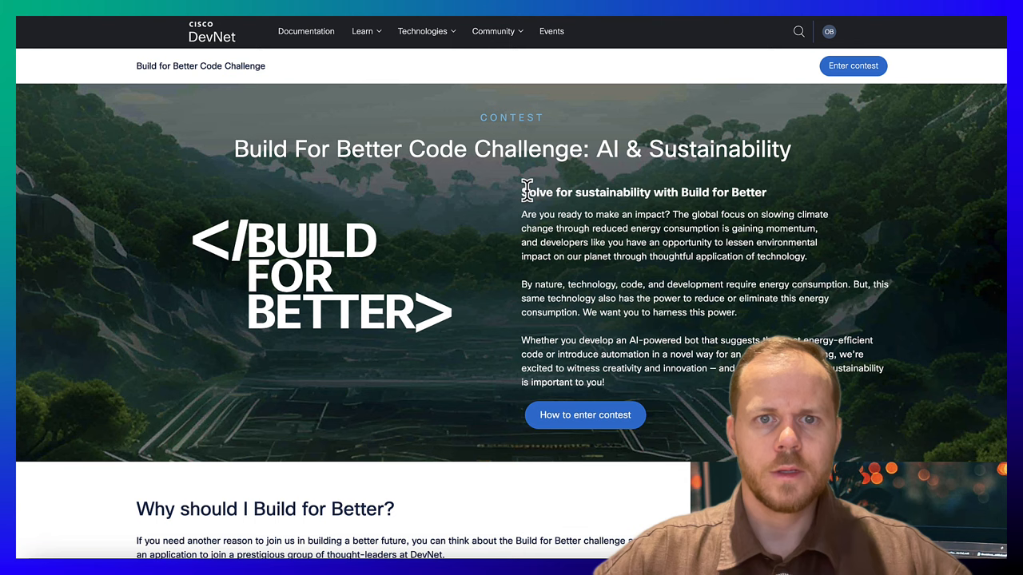
mouse_move(291, 179)
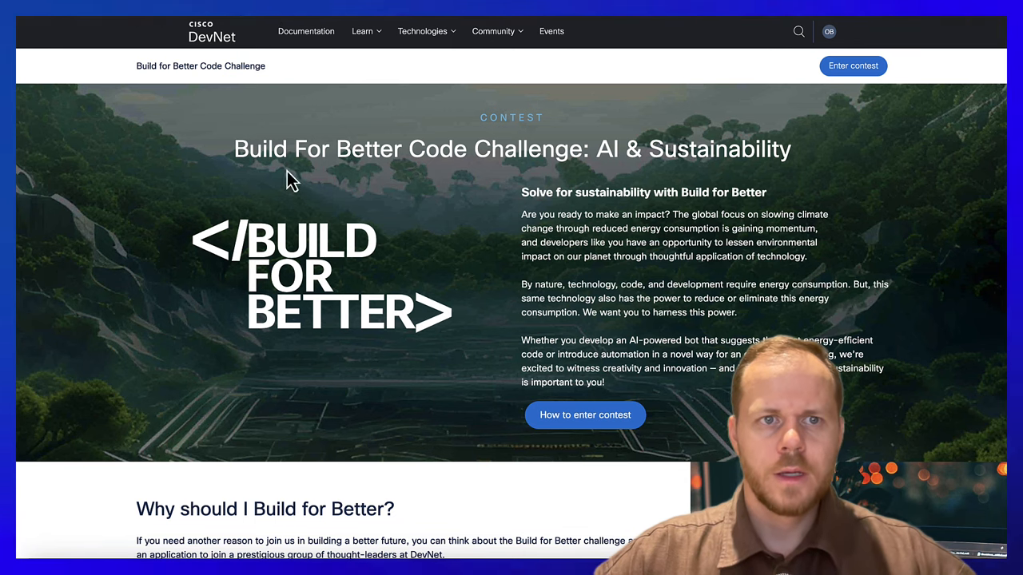
mouse_move(636, 238)
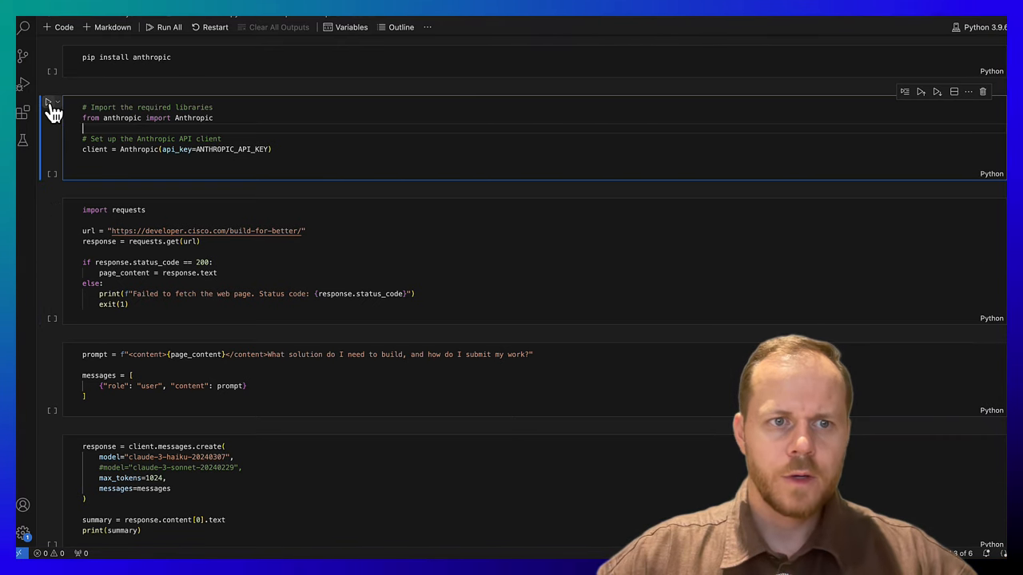
Run the Anthropic client, contest-page fetch and prompt-messages cells, then highlight every use of 'content'
click(48, 102)
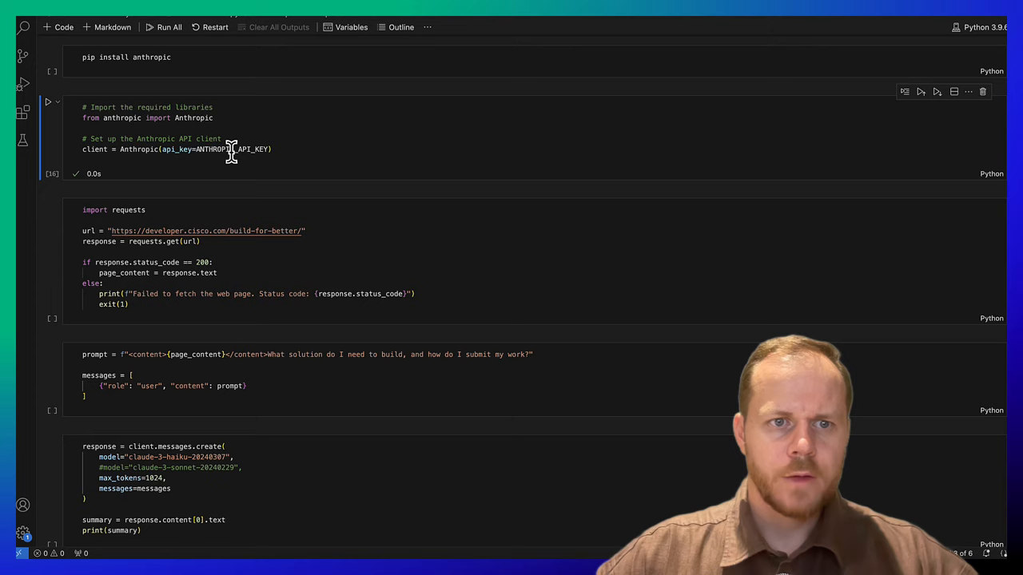
mouse_move(328, 149)
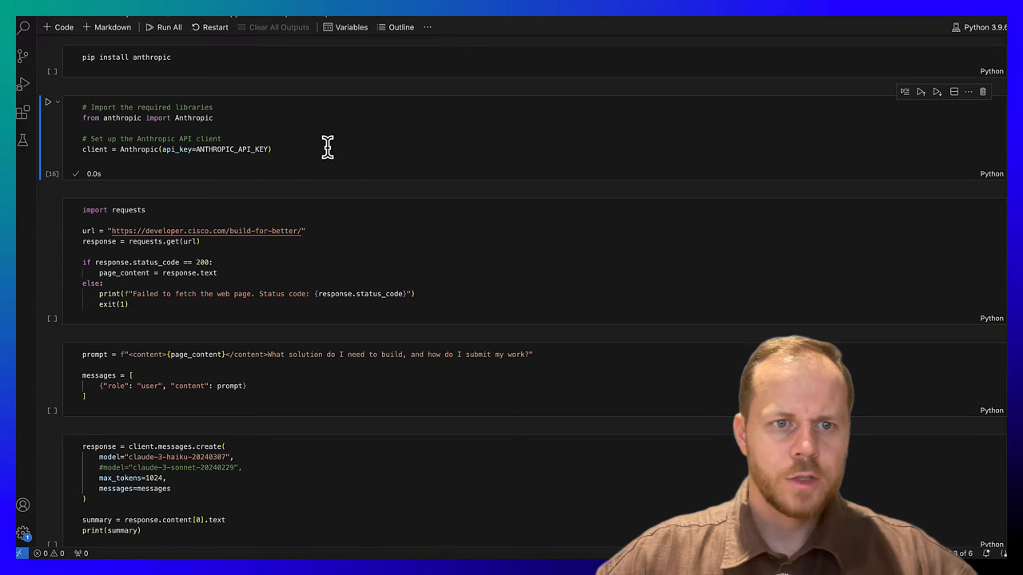
mouse_move(332, 160)
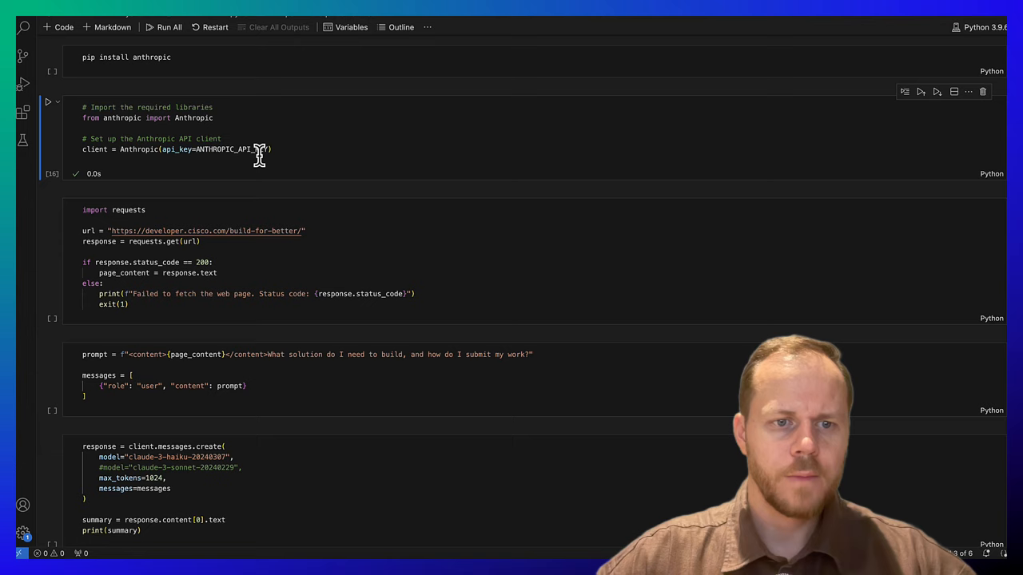
click(48, 205)
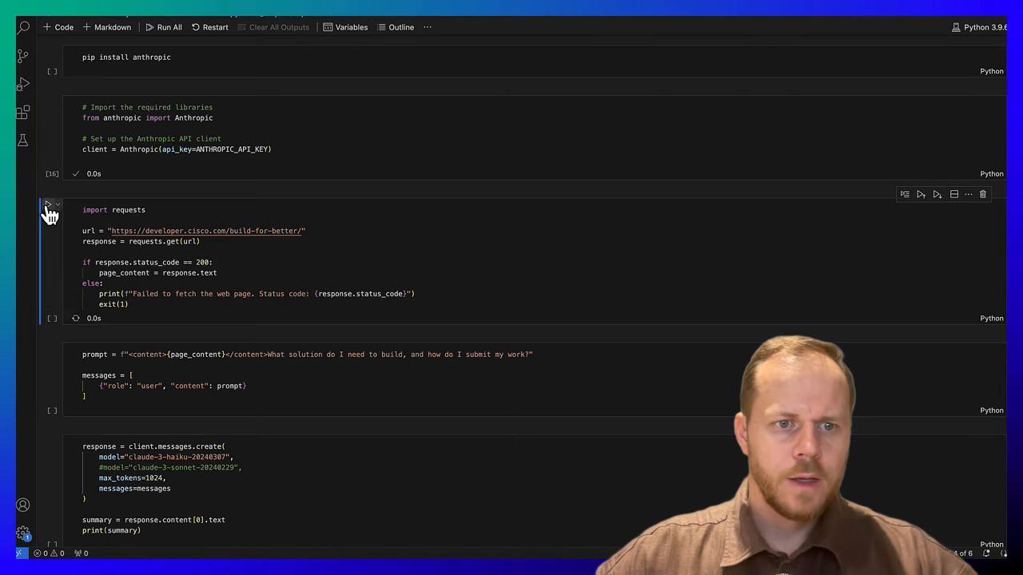
click(48, 205)
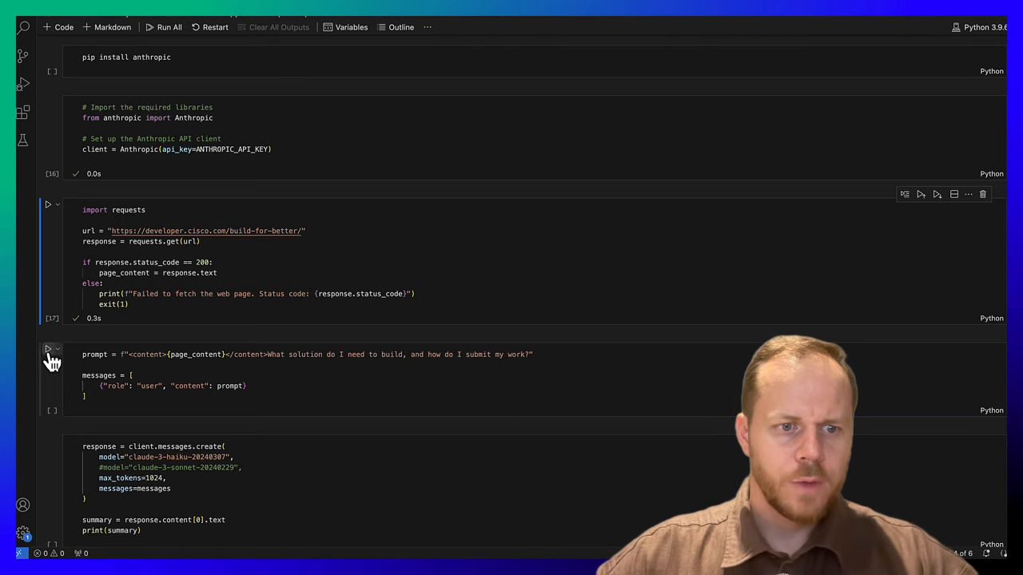
click(47, 348)
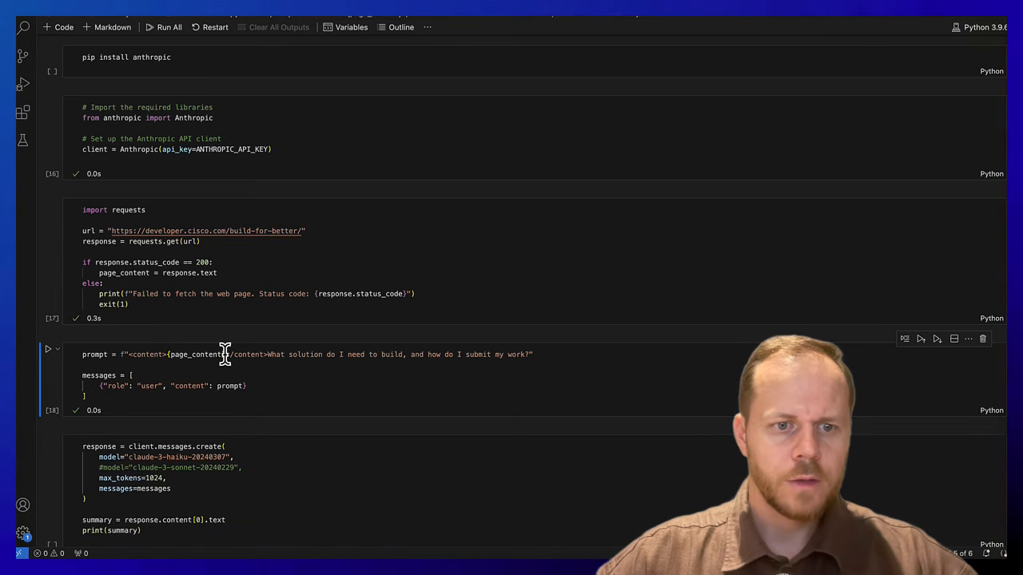
double_click(195, 355)
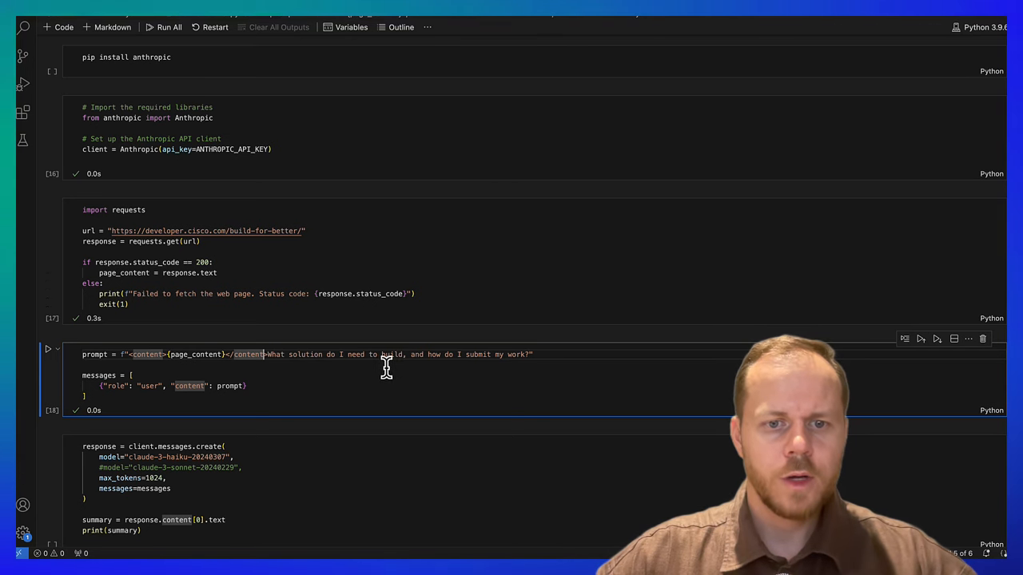
mouse_move(400, 377)
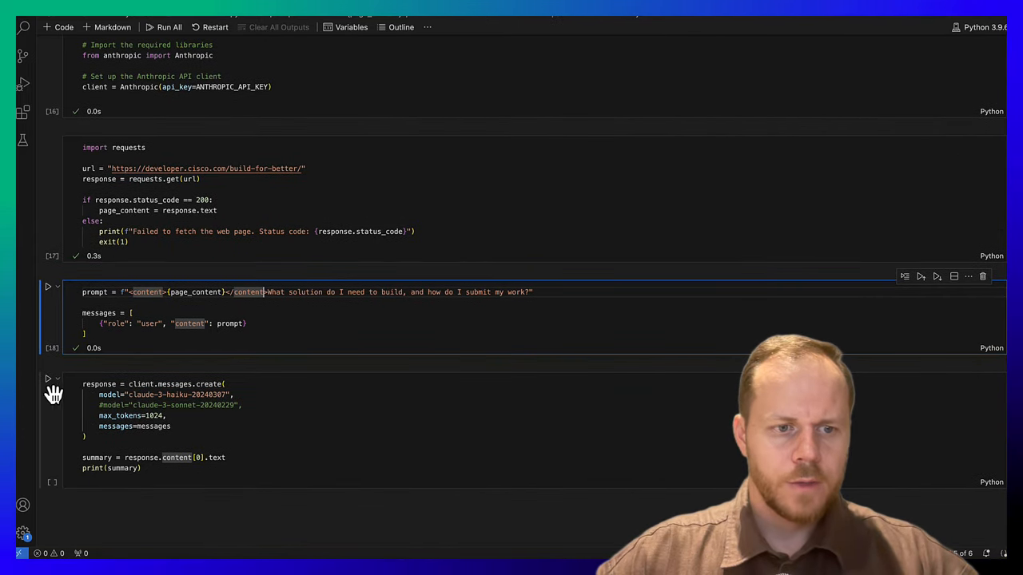
click(48, 378)
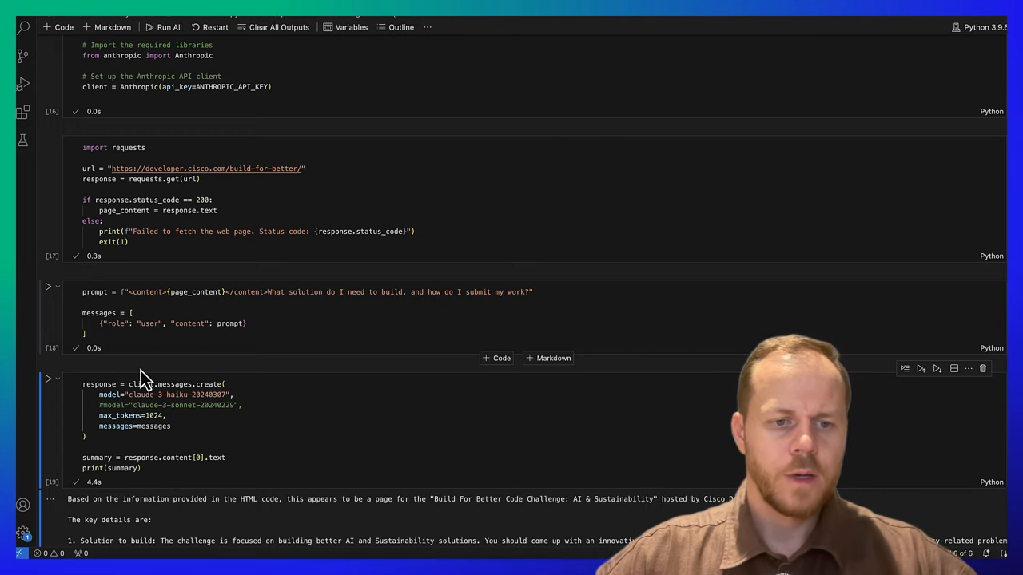
scroll(down, 3)
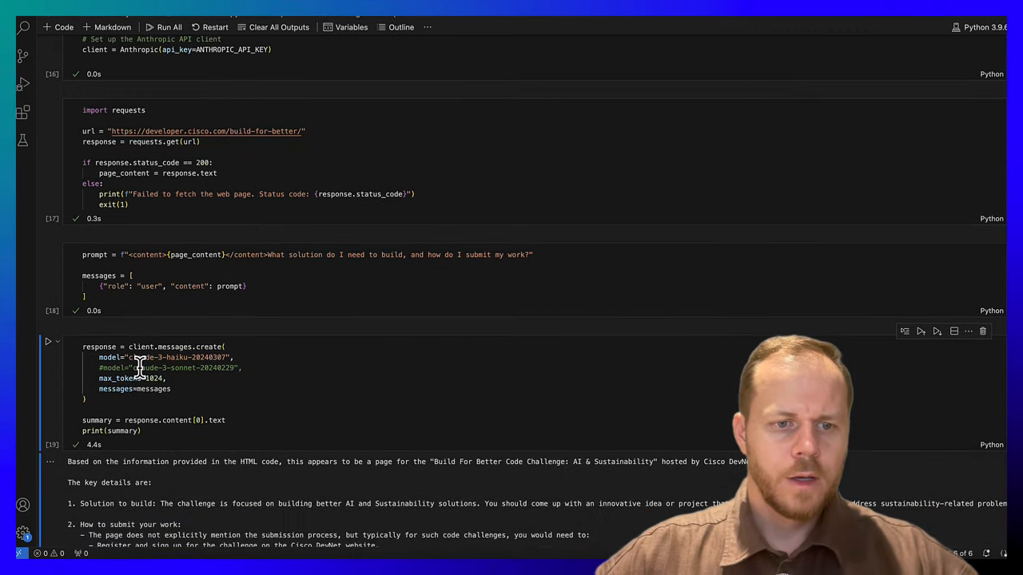
scroll(down, 3)
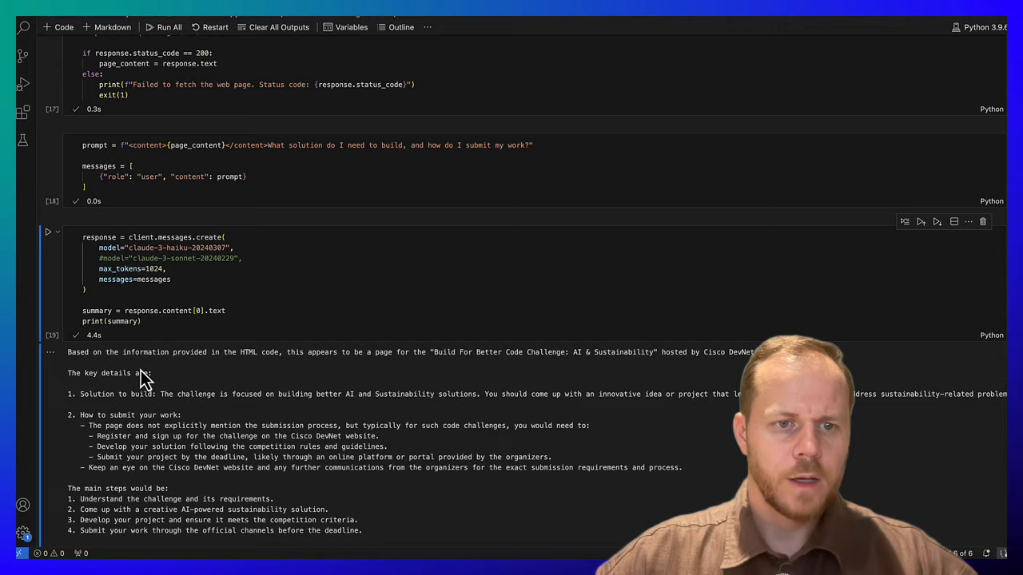
scroll(down, 3)
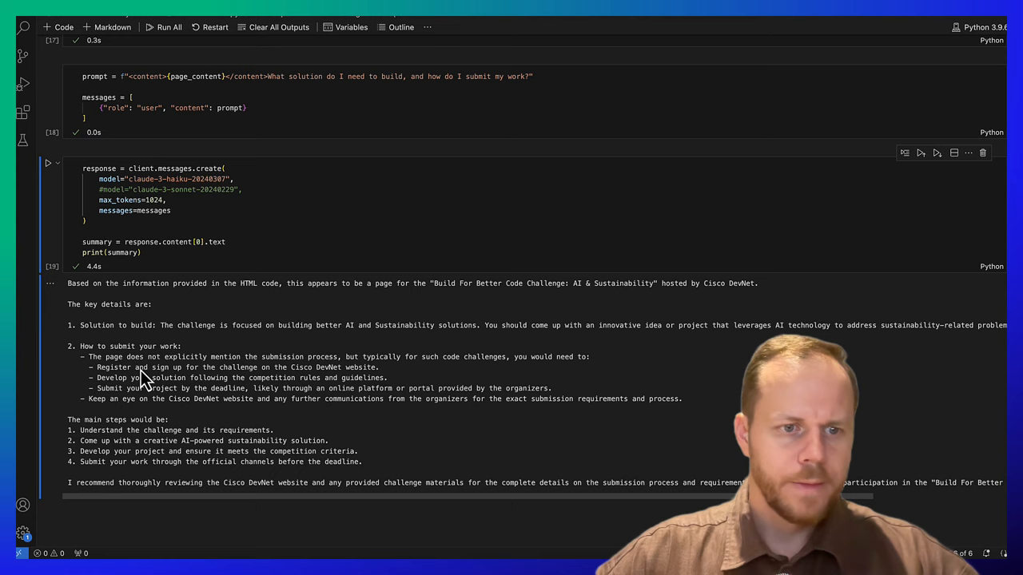
mouse_move(160, 344)
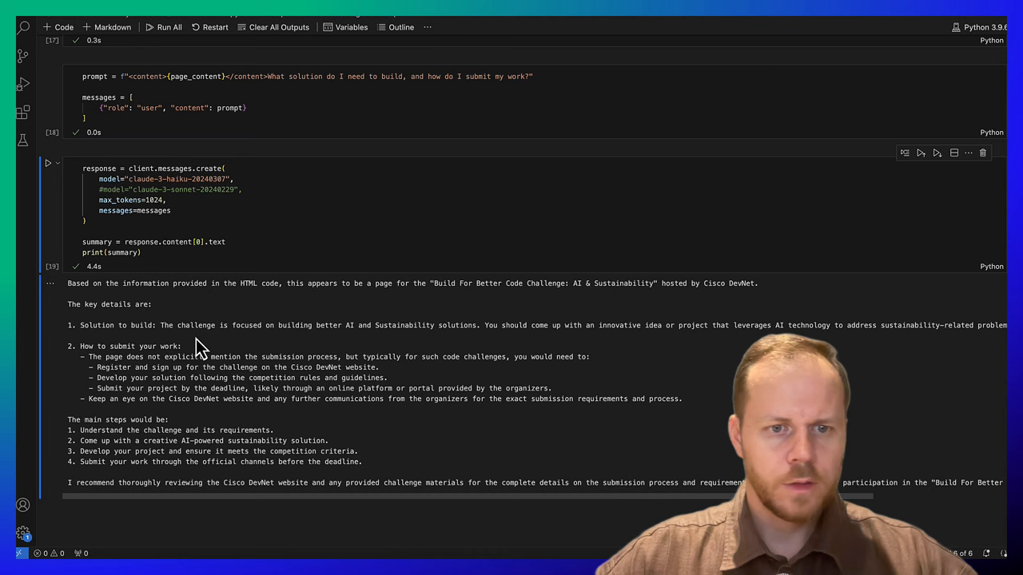
mouse_move(271, 351)
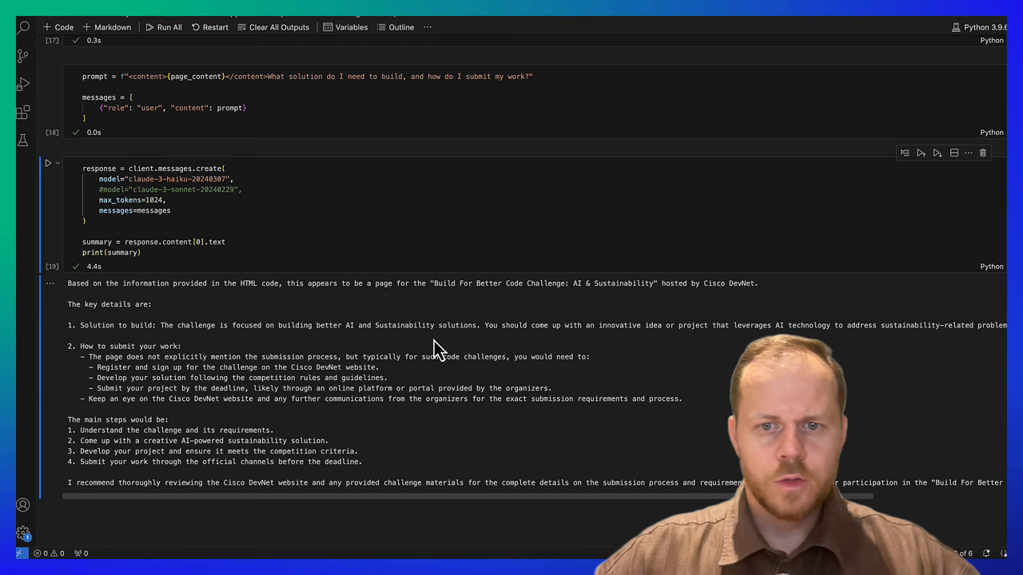
mouse_move(604, 355)
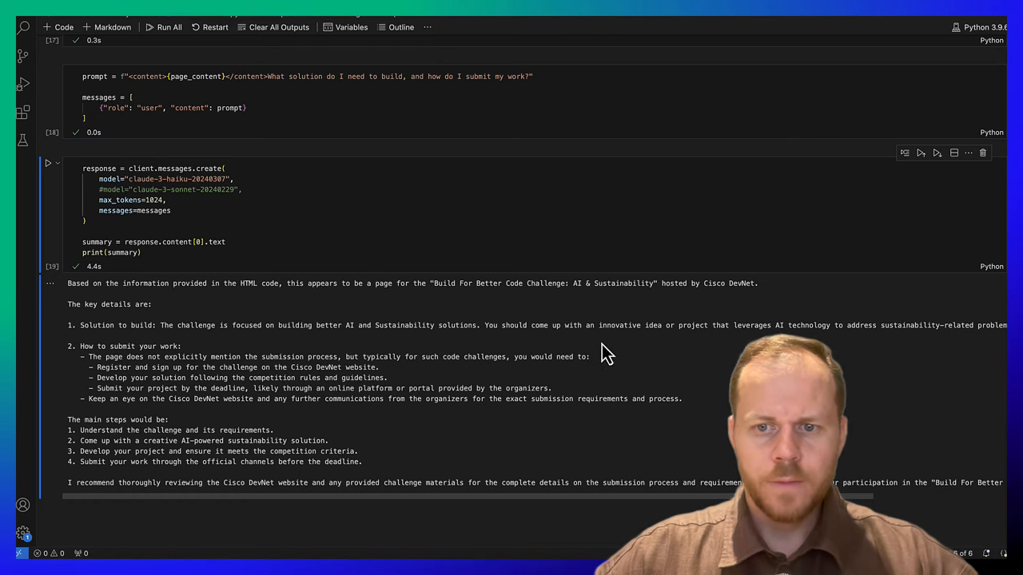
mouse_move(318, 343)
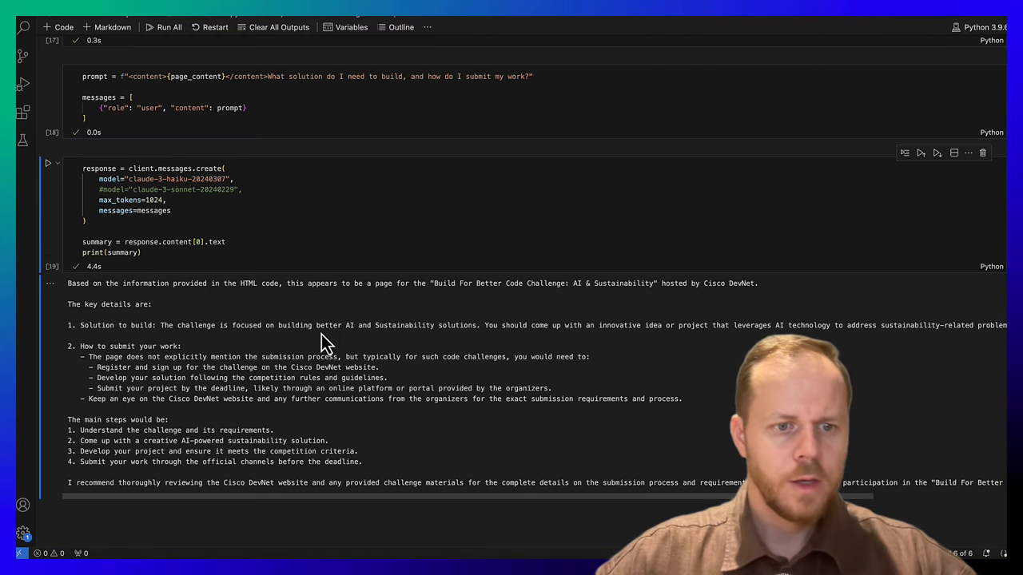
mouse_move(224, 422)
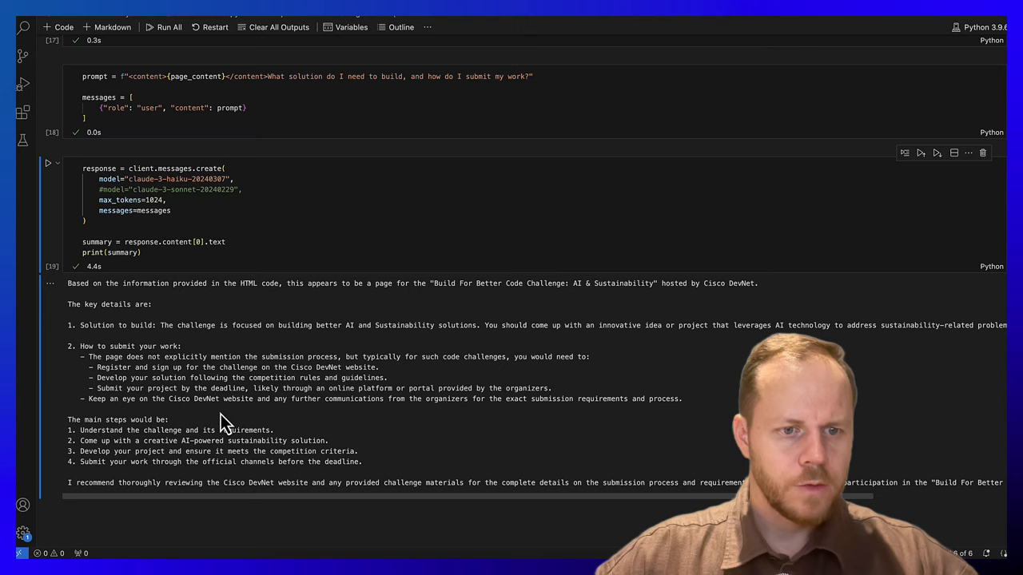
mouse_move(273, 427)
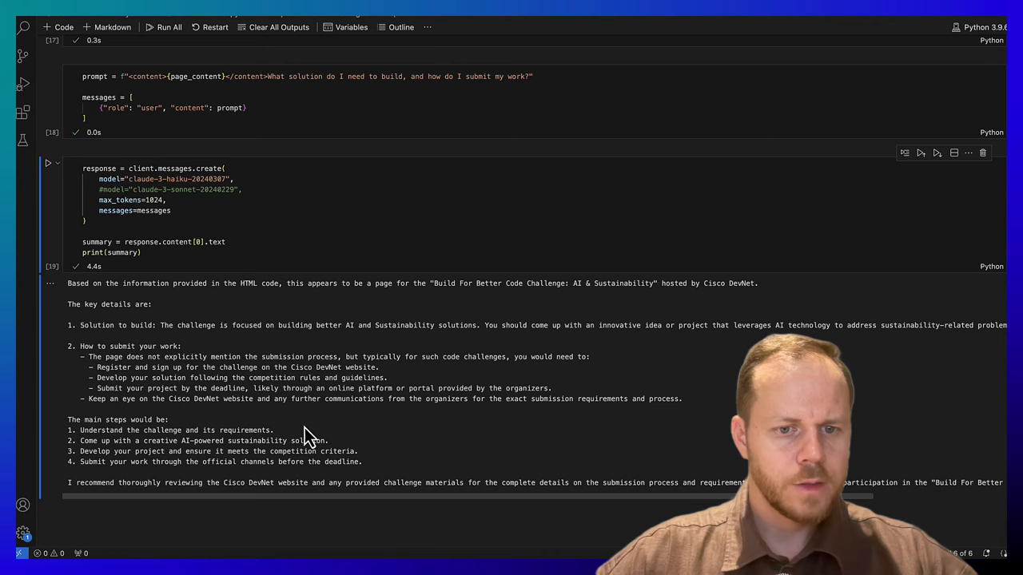
mouse_move(326, 438)
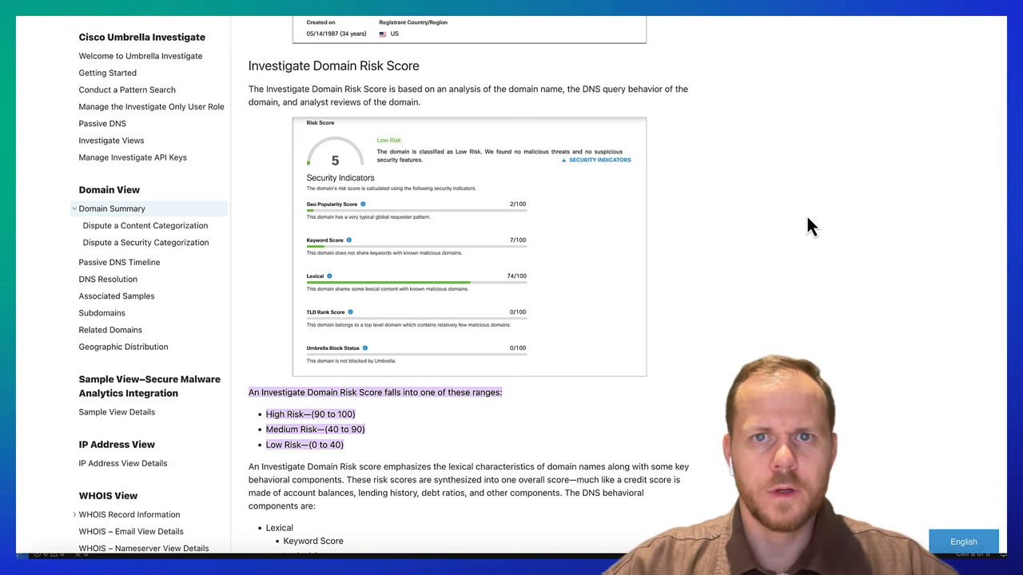
Scroll the Umbrella Investigate docs to the Domain Risk Score high/medium/low ranges
scroll(down, 3)
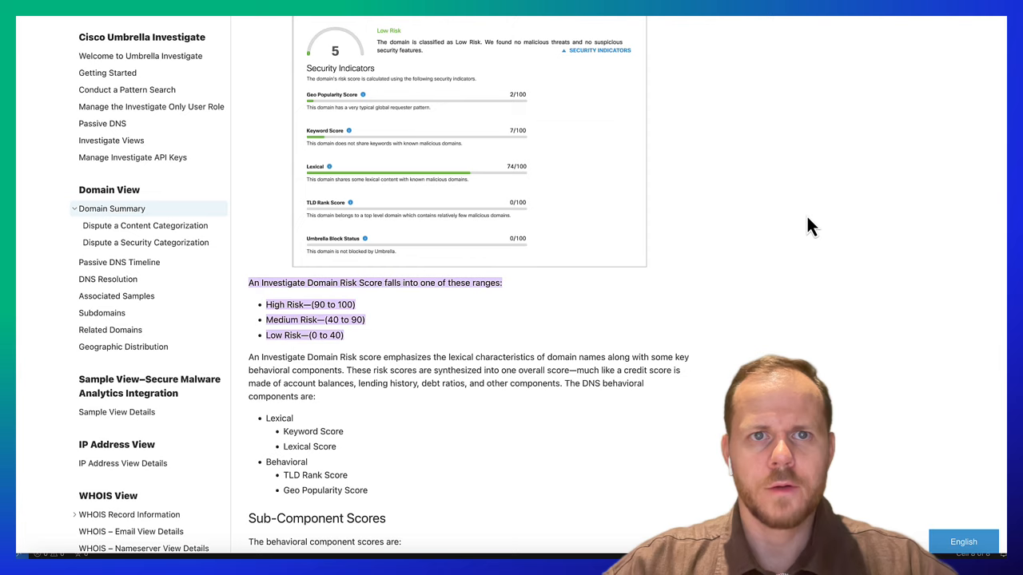
scroll(down, 3)
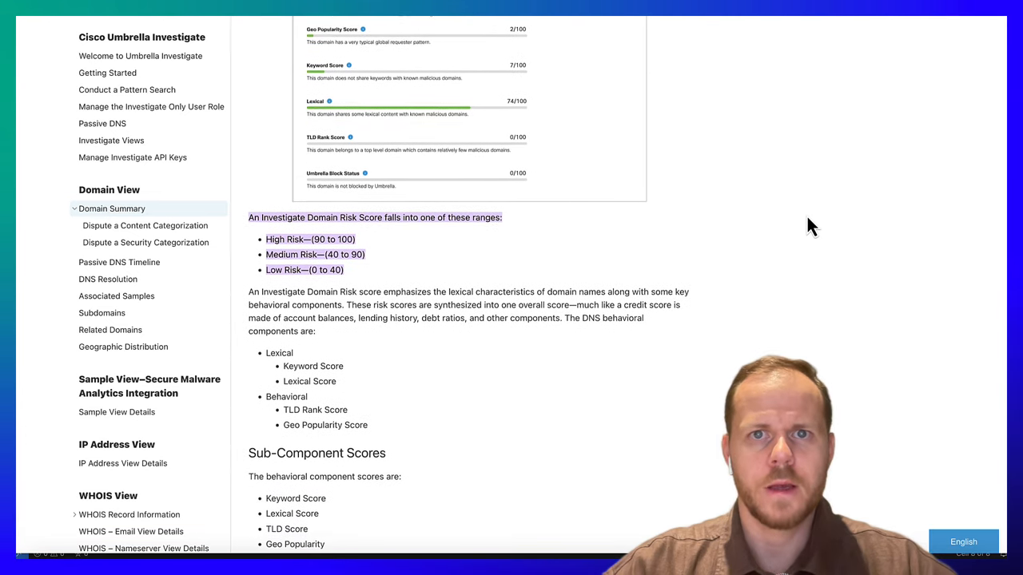
scroll(down, 3)
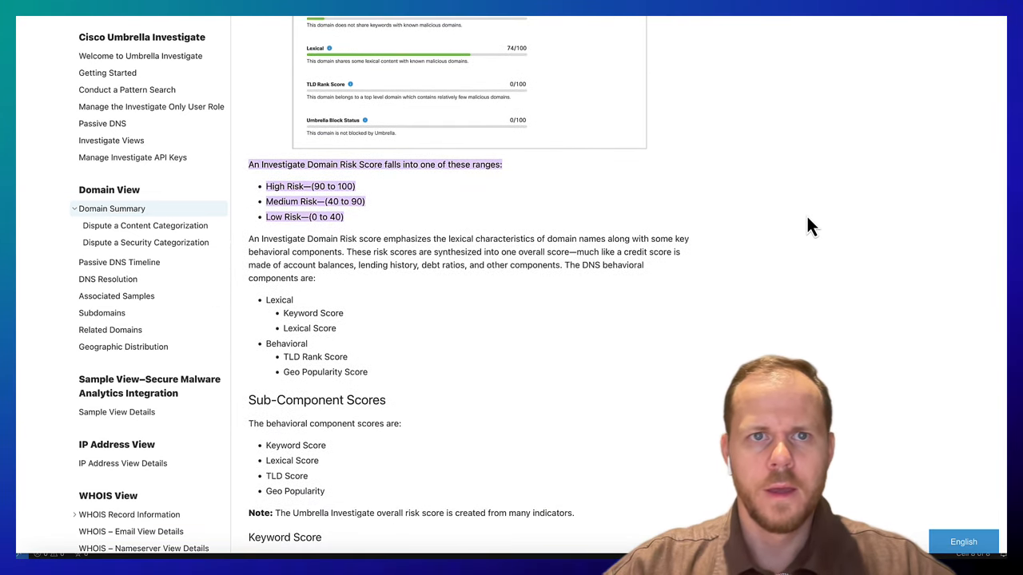
scroll(down, 3)
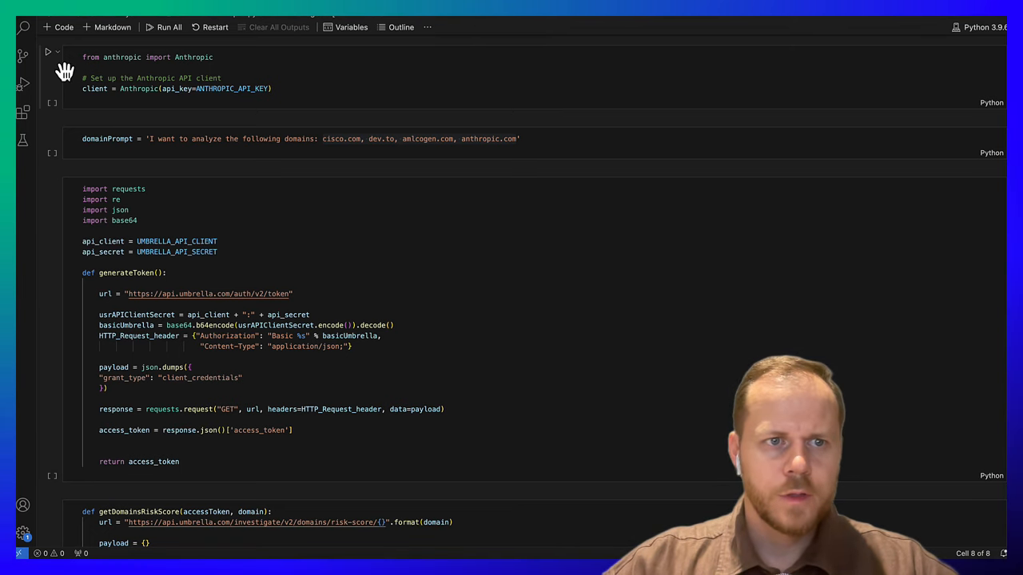
Run the Anthropic client setup, highlight the domains in domainPrompt, and run the Umbrella generateToken cell
click(48, 51)
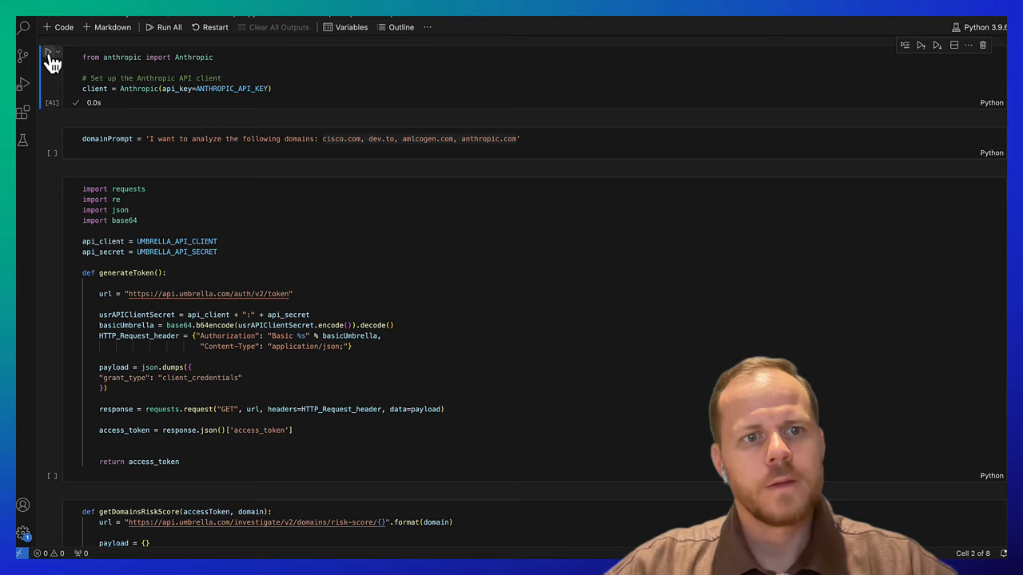
mouse_move(48, 51)
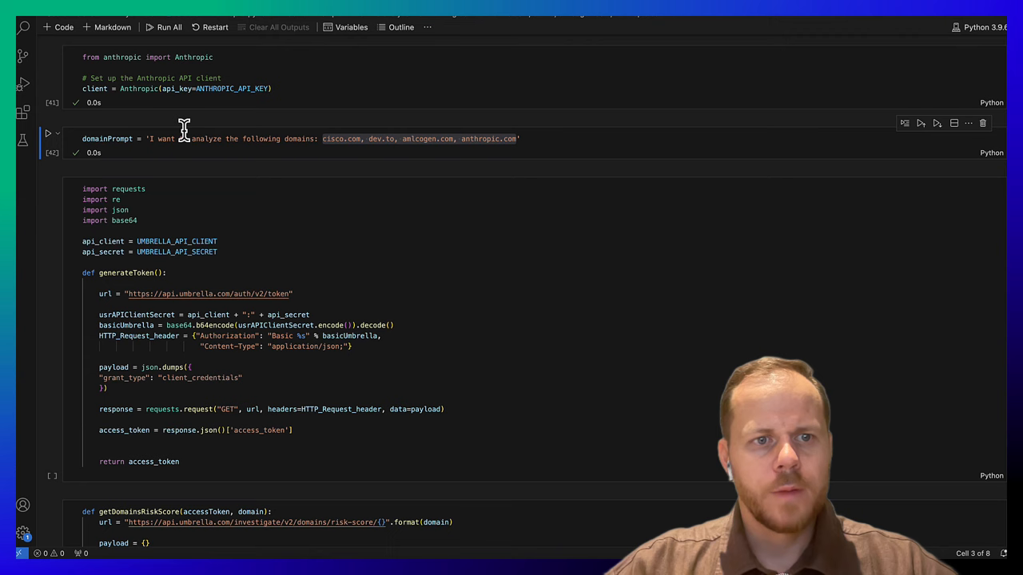
mouse_move(323, 137)
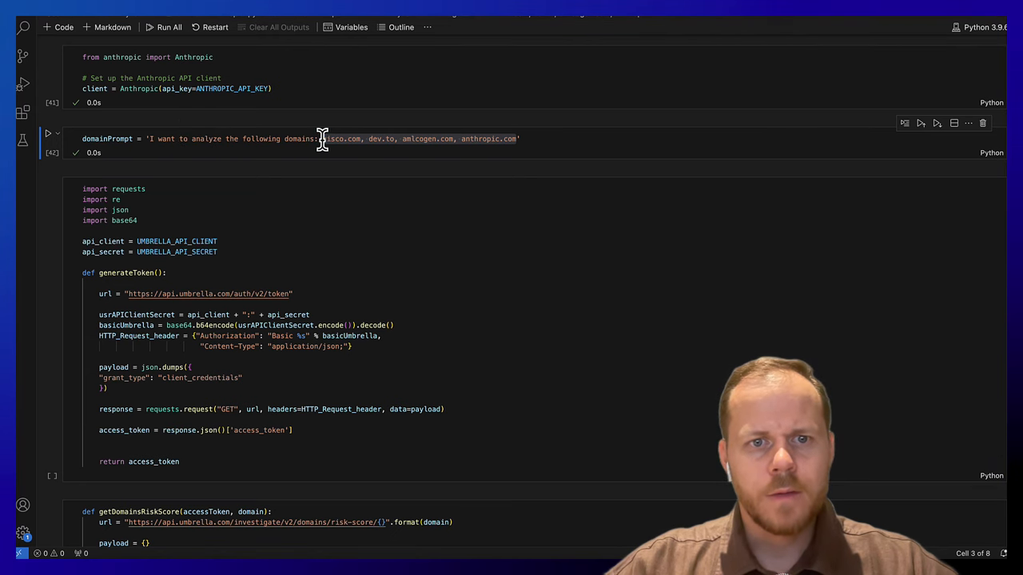
drag(323, 138, 472, 138)
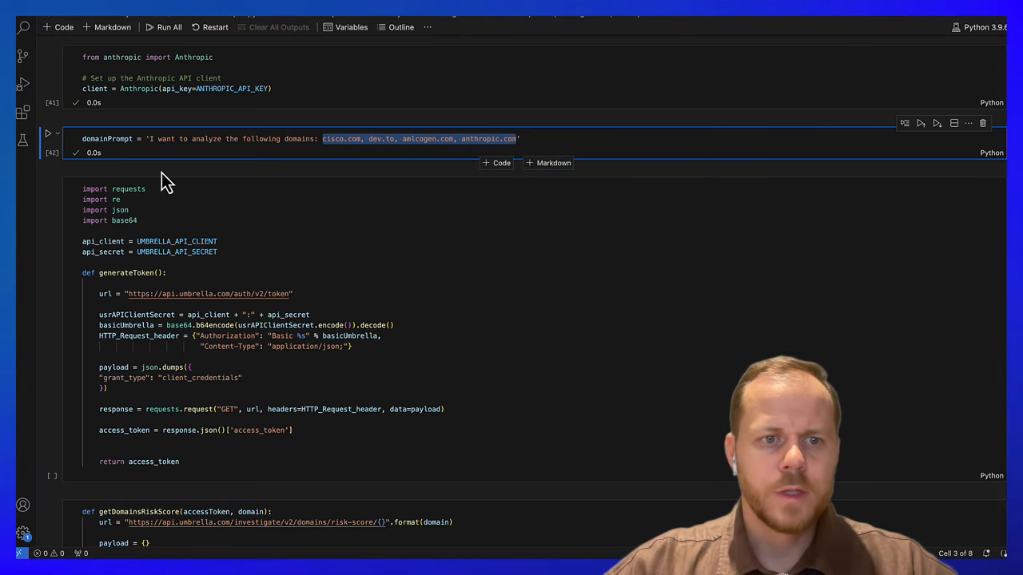
click(48, 183)
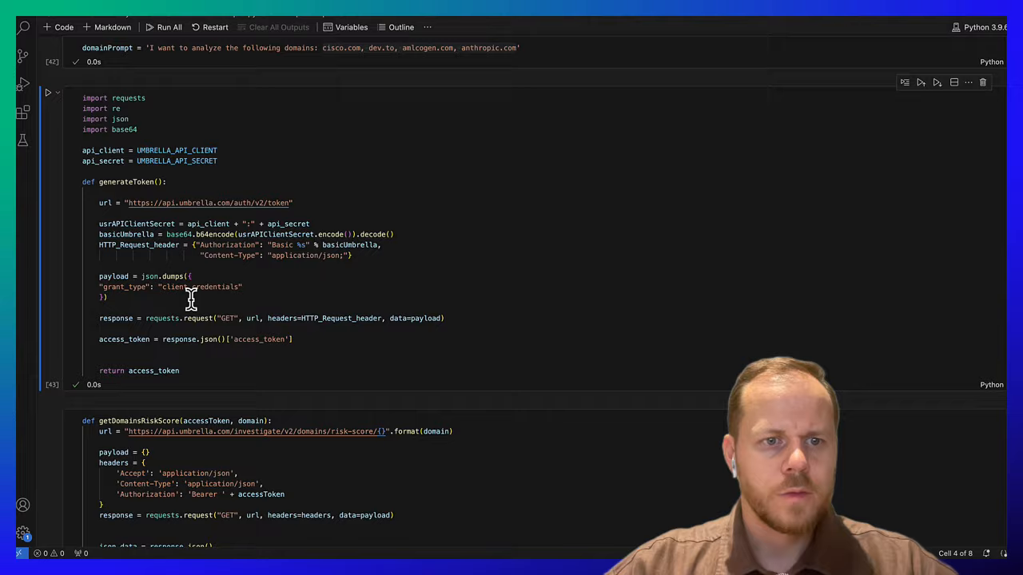
Run the cell defining the getDomainsRiskScore lookup function
scroll(down, 3)
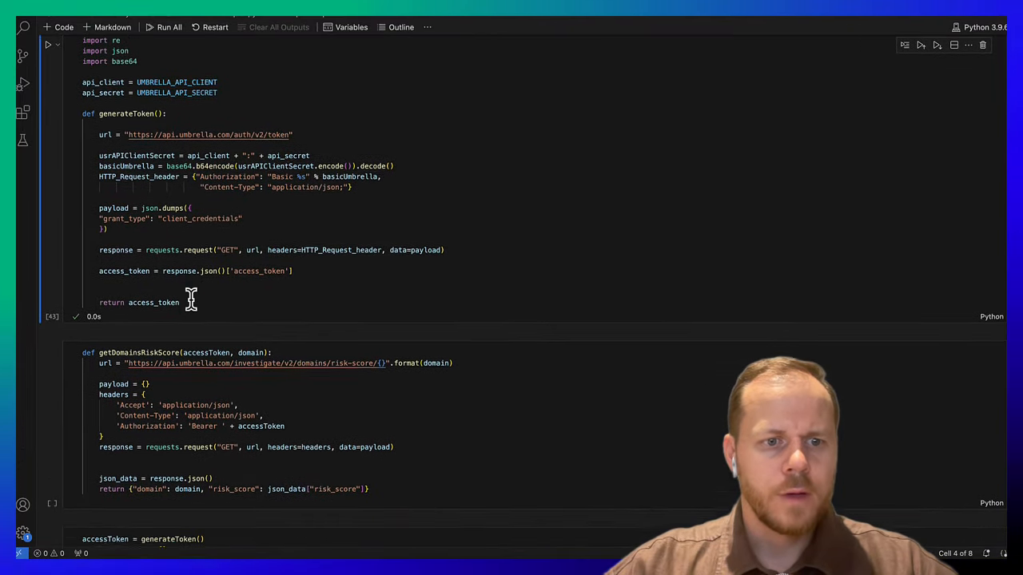
scroll(down, 3)
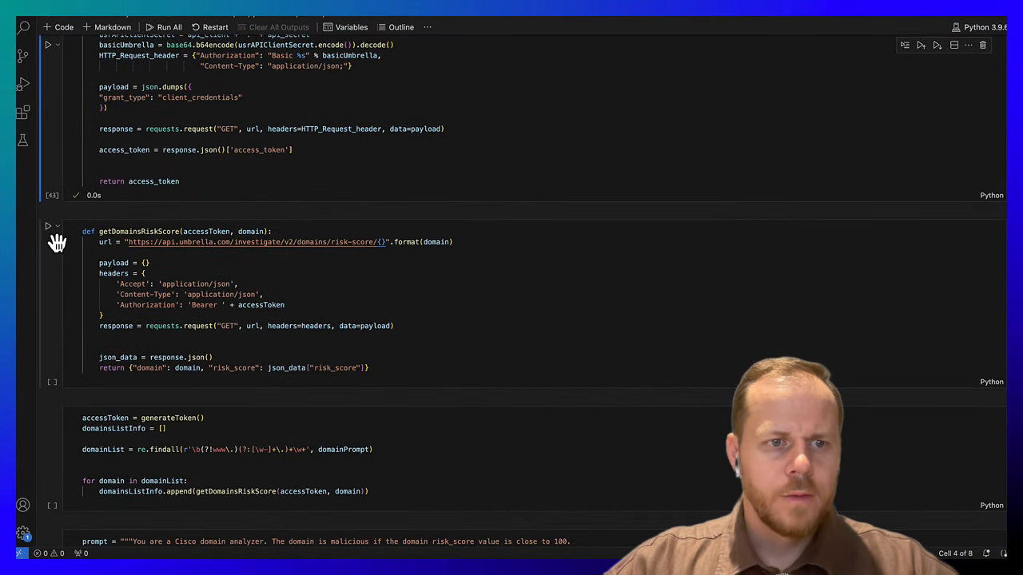
click(48, 227)
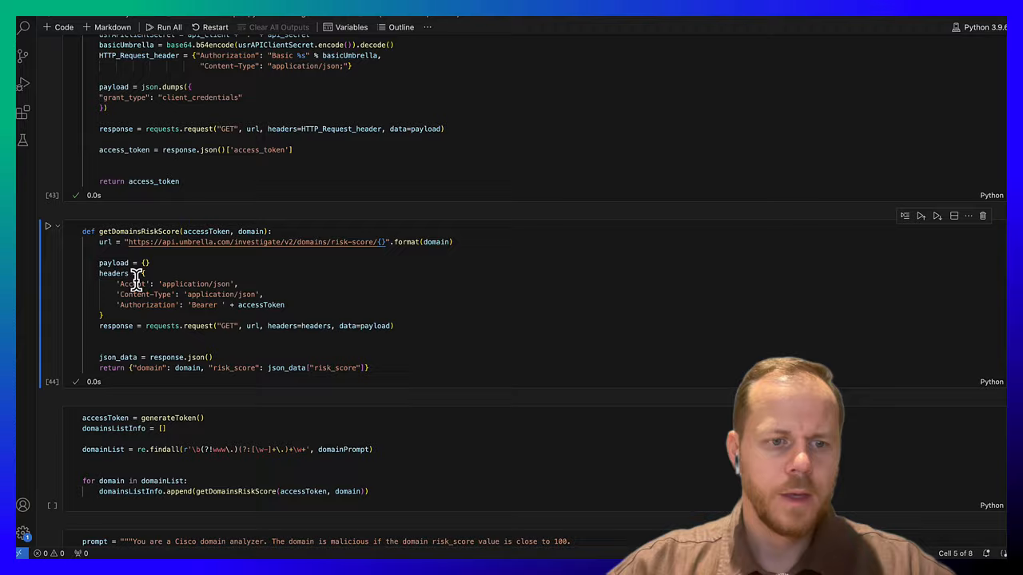
scroll(down, 3)
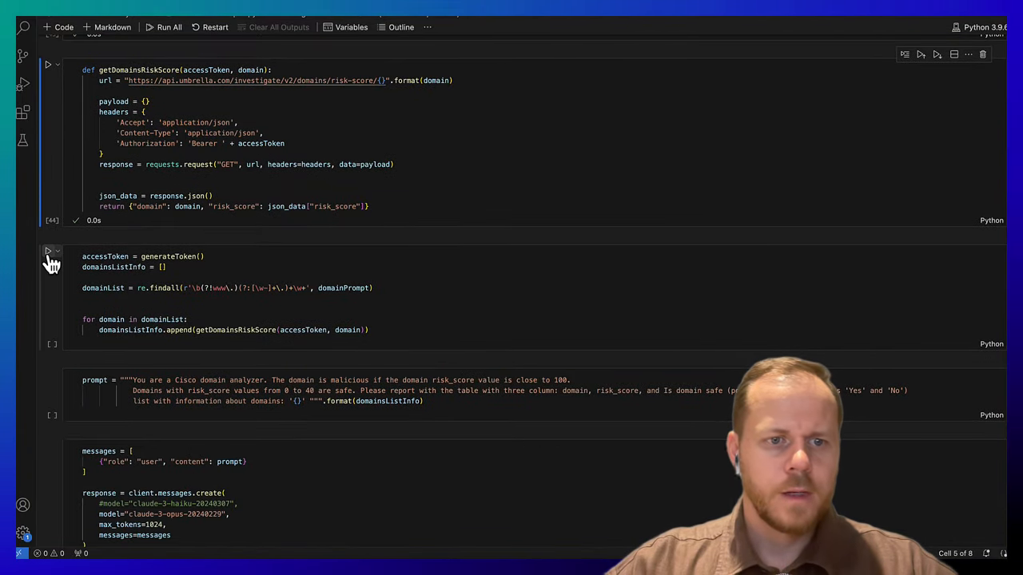
Run the cells that generate an Umbrella token and fetch risk scores for each extracted domain
click(48, 251)
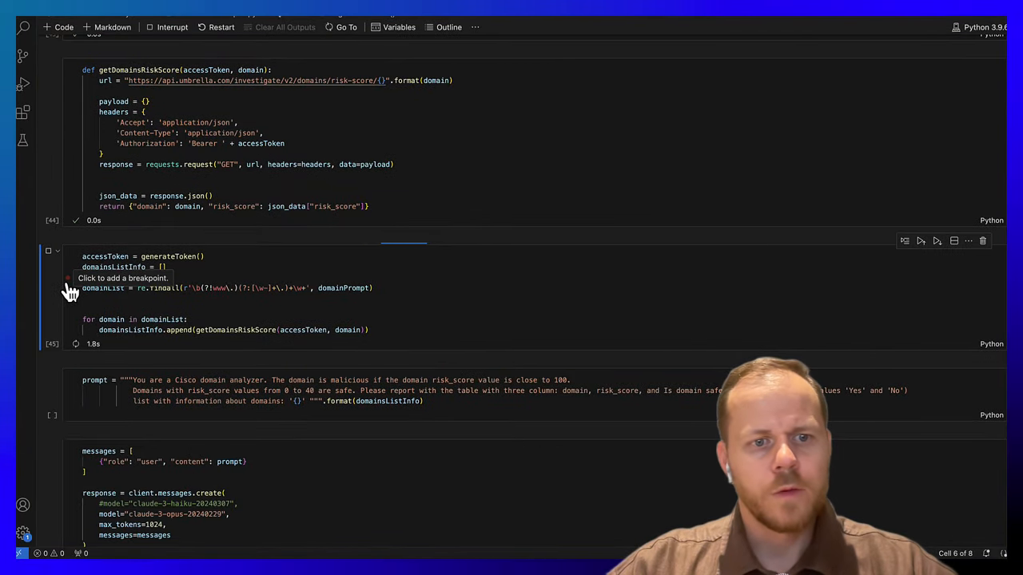
mouse_move(134, 320)
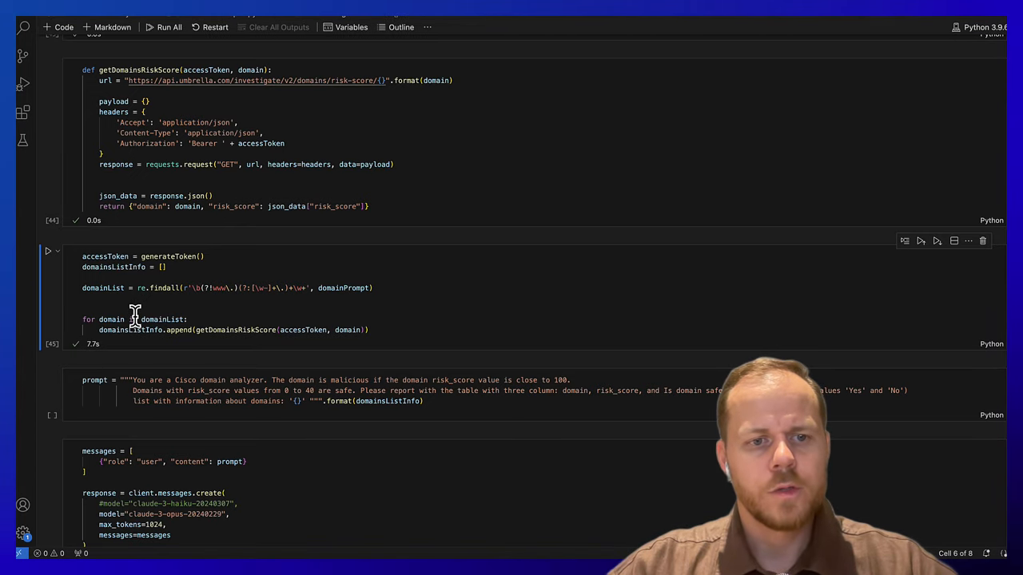
mouse_move(134, 323)
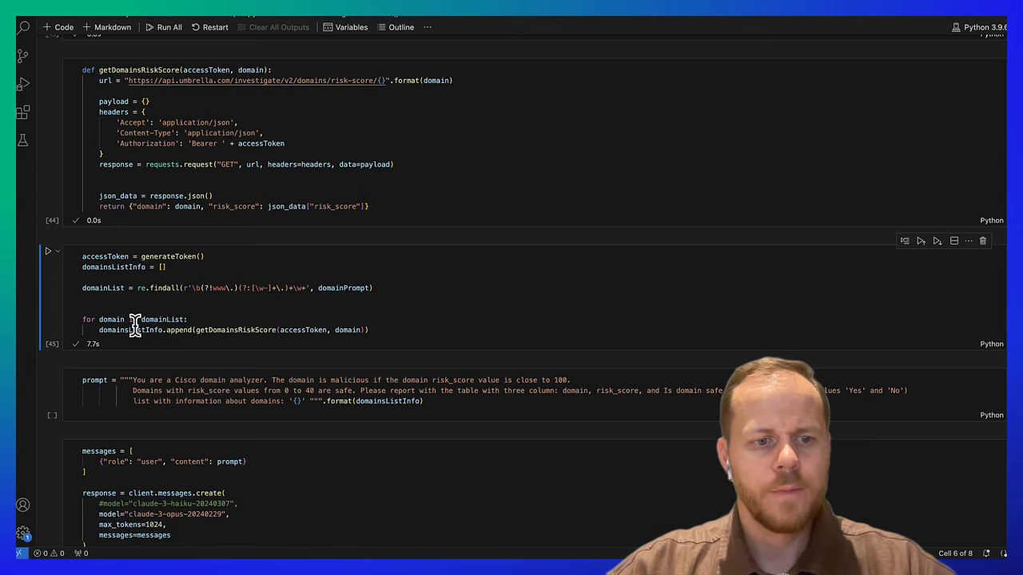
click(48, 380)
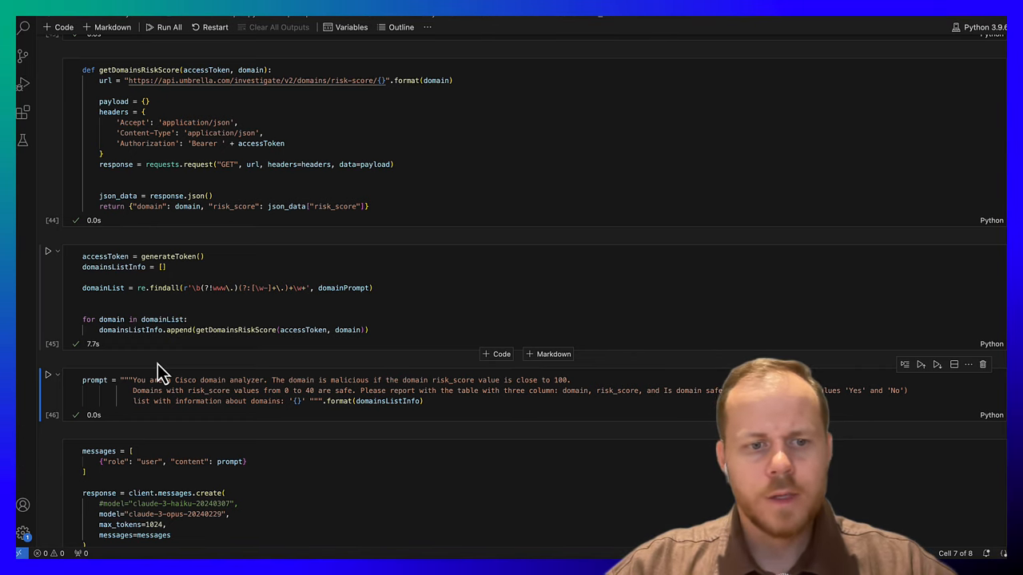
Send the domain analysis prompt to Claude and view the safety table flagging amlcogen.com (score 100) unsafe
scroll(down, 3)
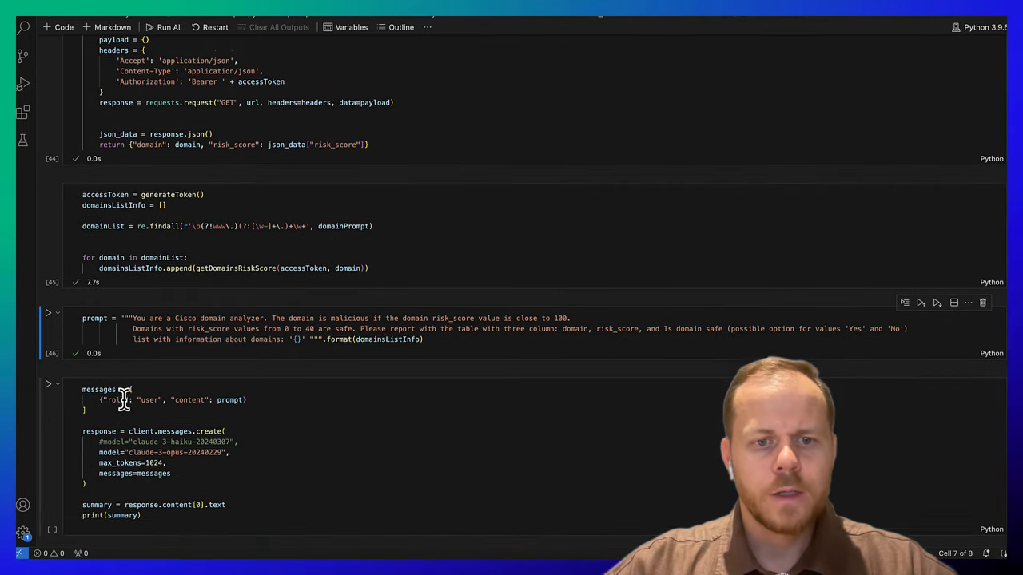
scroll(down, 3)
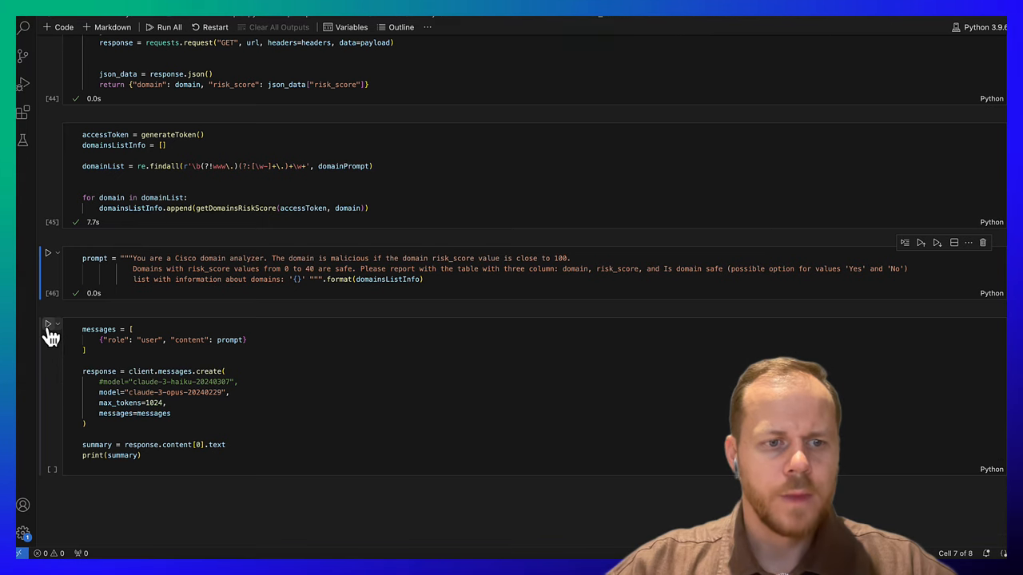
click(48, 322)
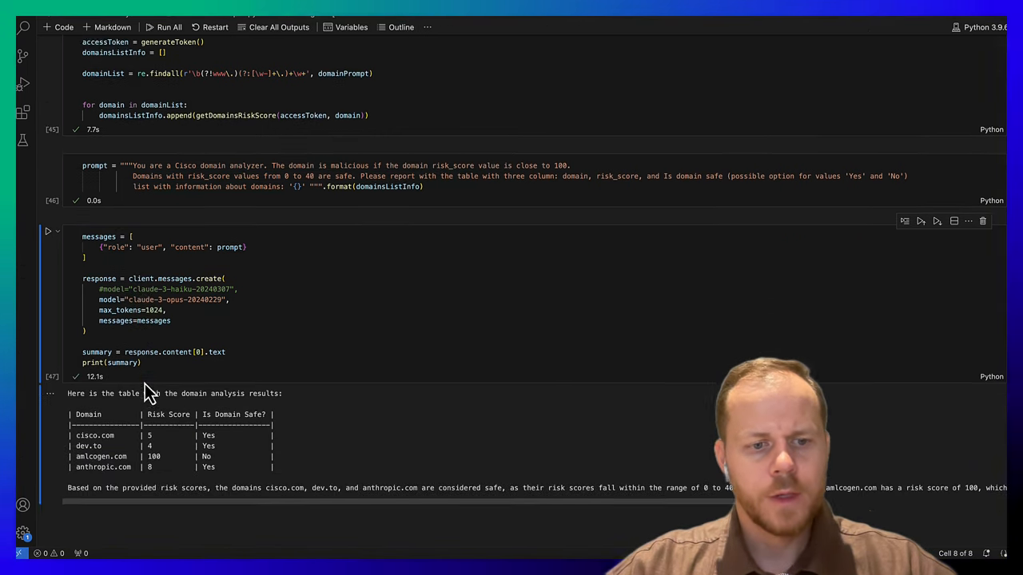
scroll(down, 3)
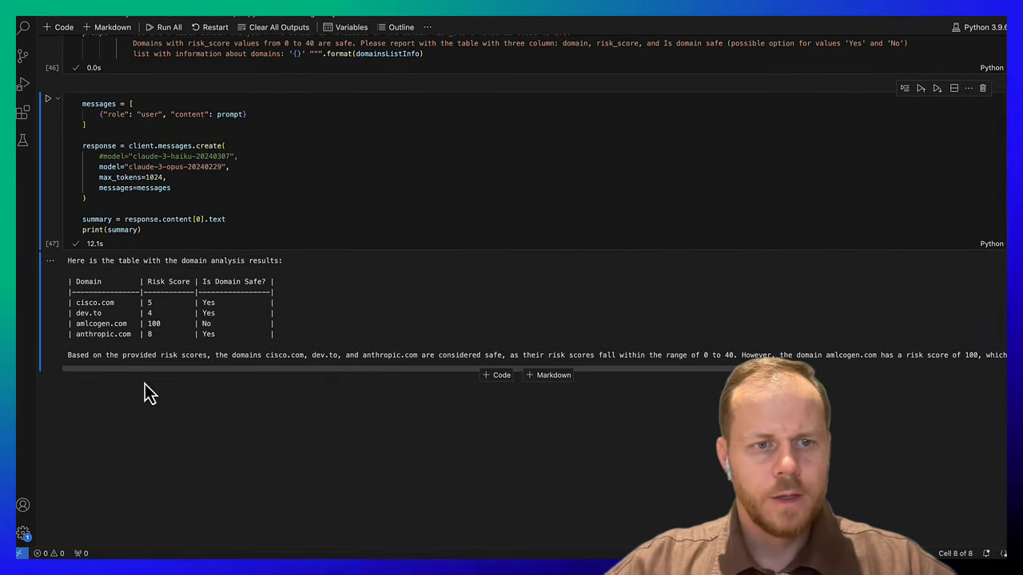